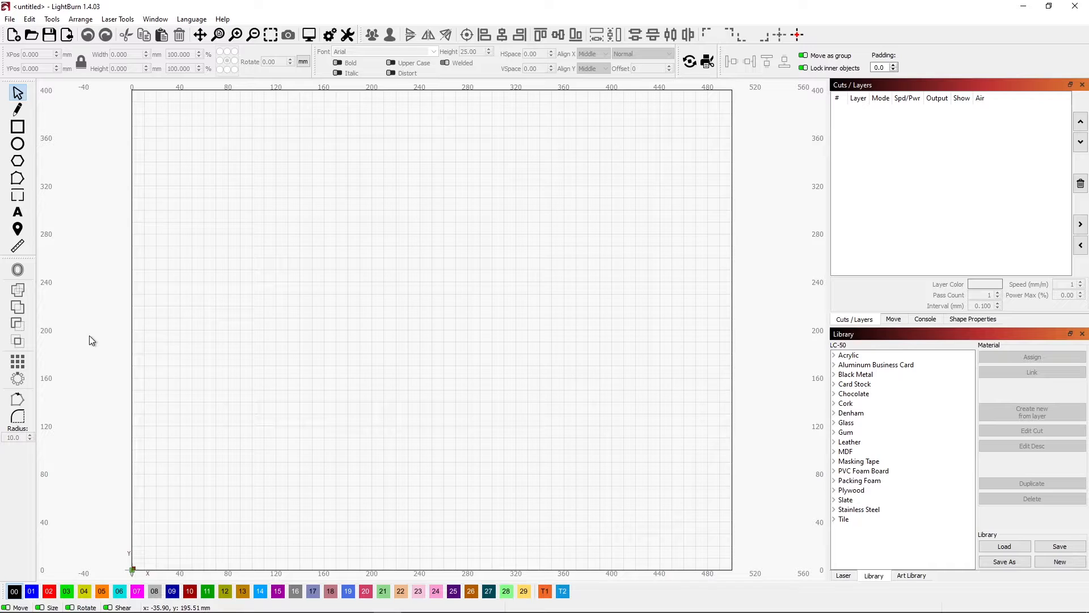
pyautogui.moveTo(75, 137)
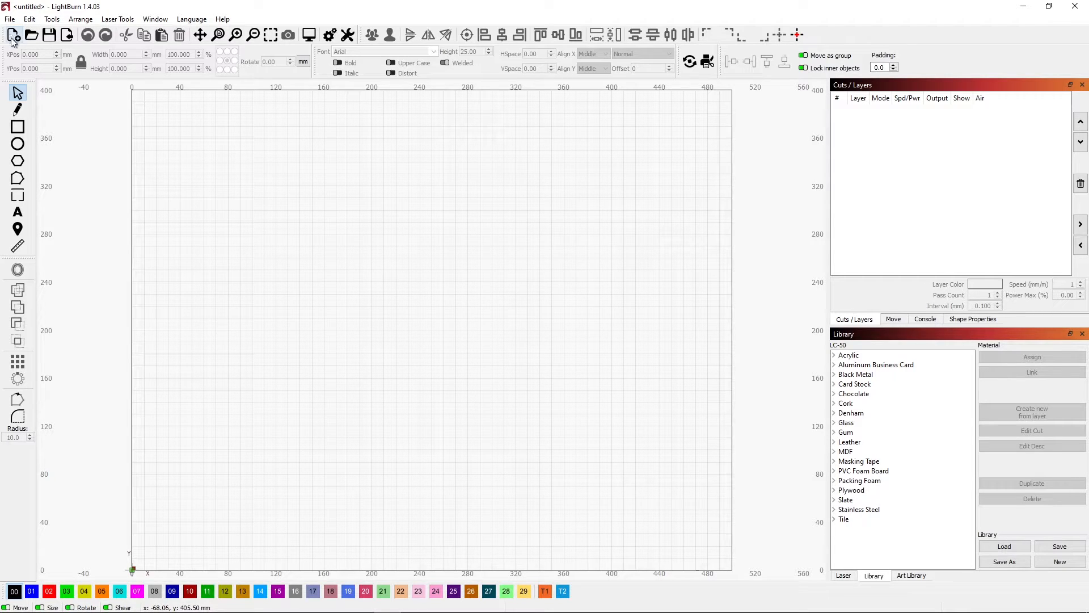
pyautogui.moveTo(14, 34)
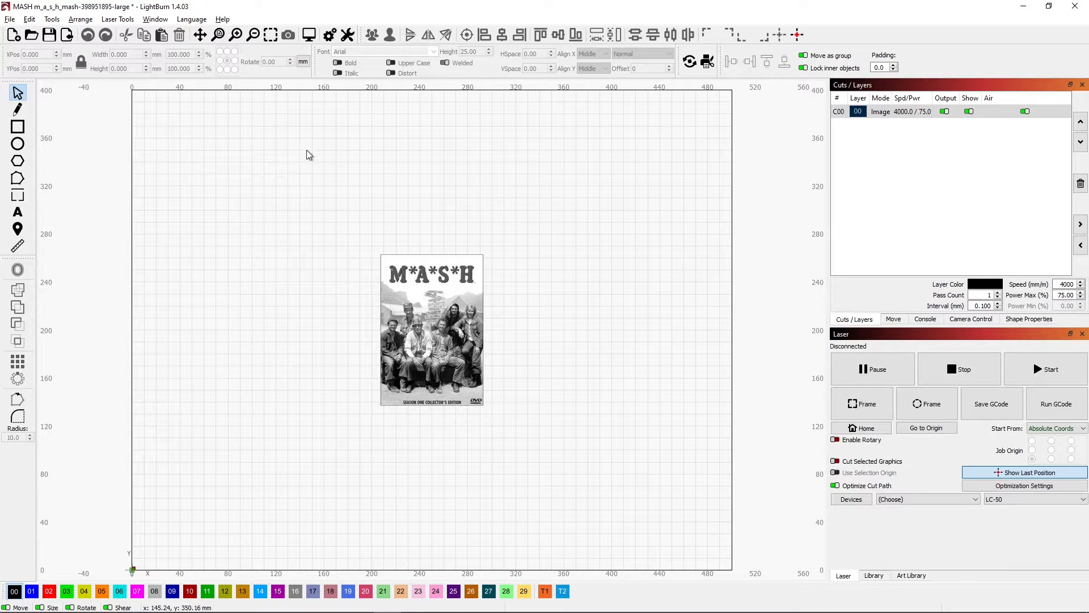
pyautogui.click(271, 34)
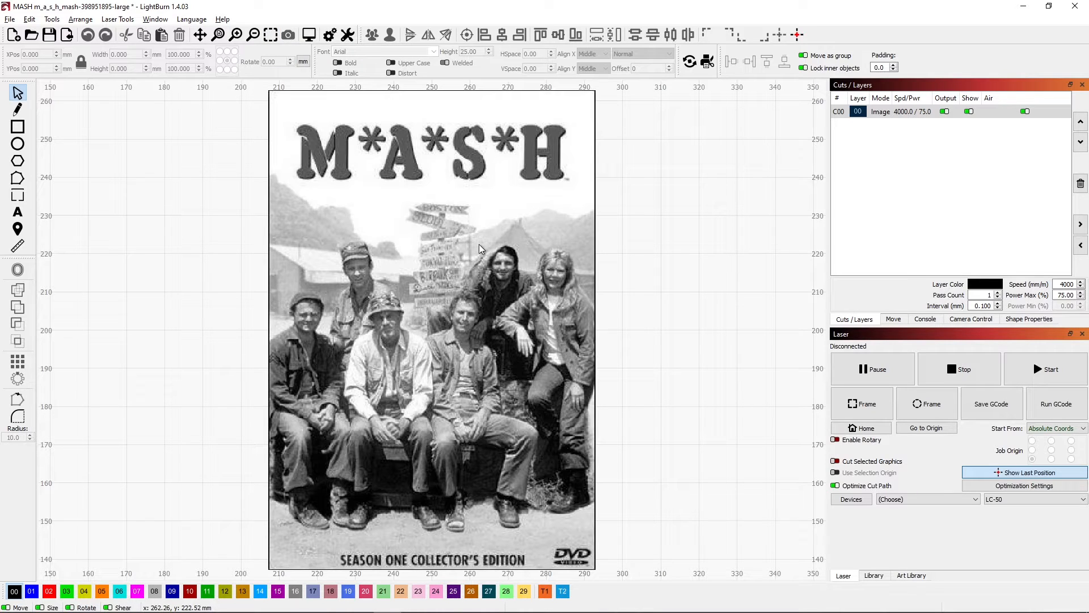
pyautogui.moveTo(502, 313)
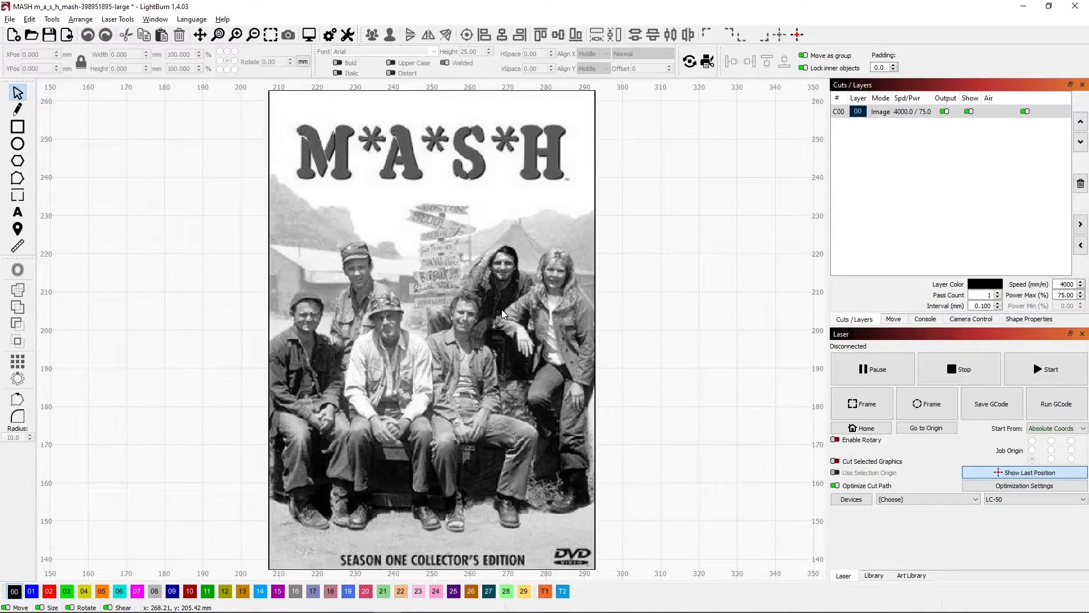
pyautogui.moveTo(262, 432)
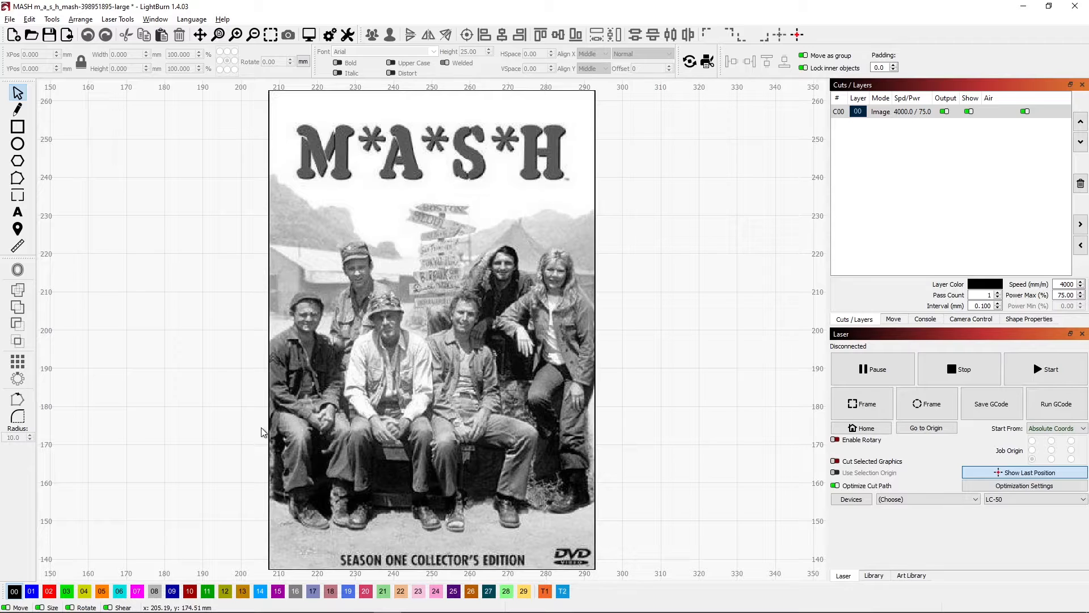
pyautogui.moveTo(928, 223)
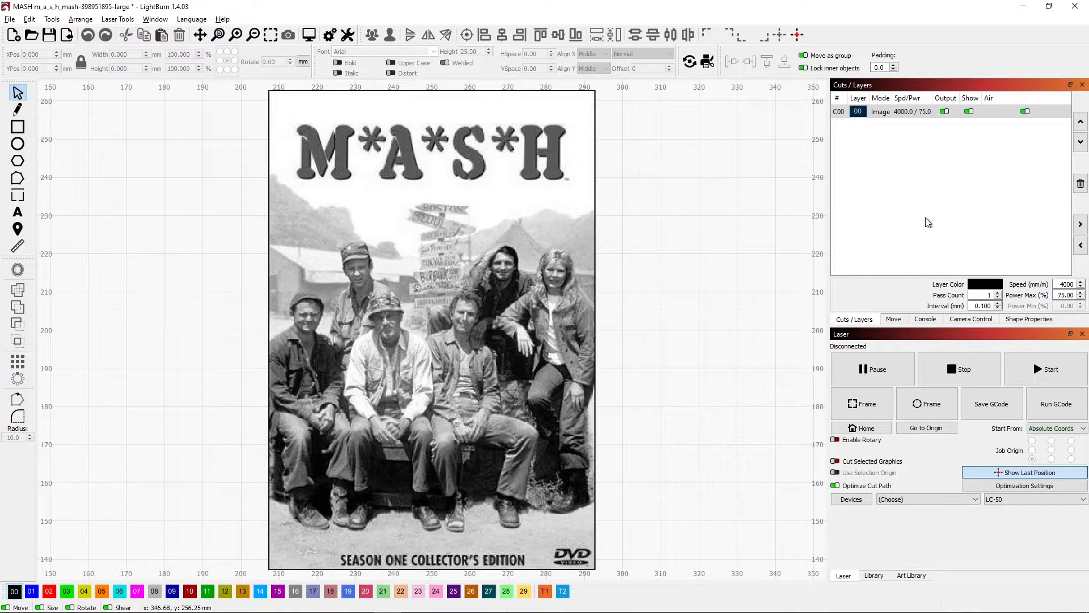
pyautogui.moveTo(301, 391)
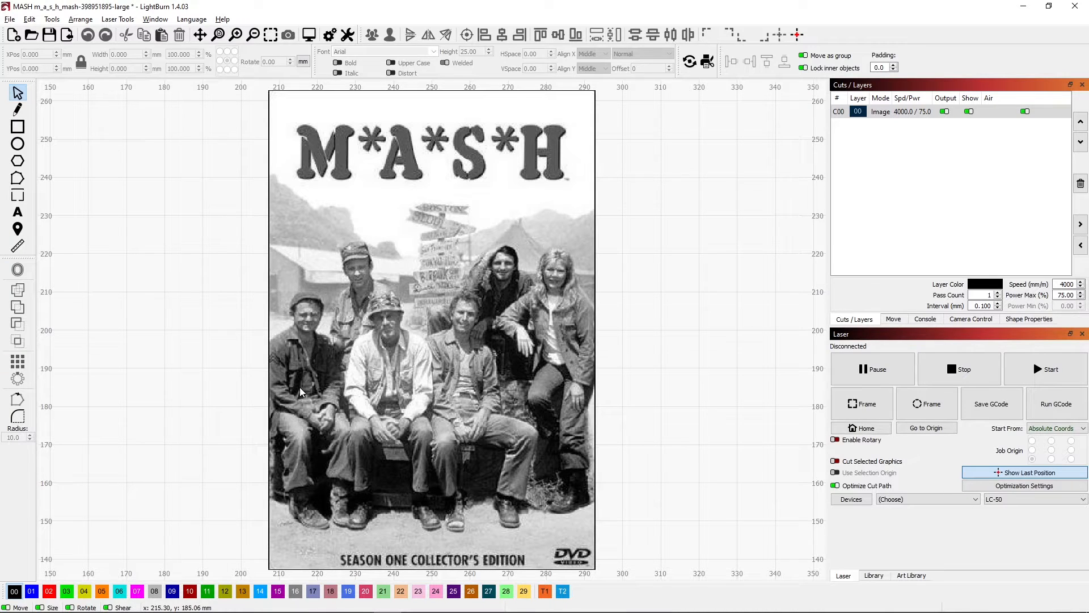
pyautogui.moveTo(277, 359)
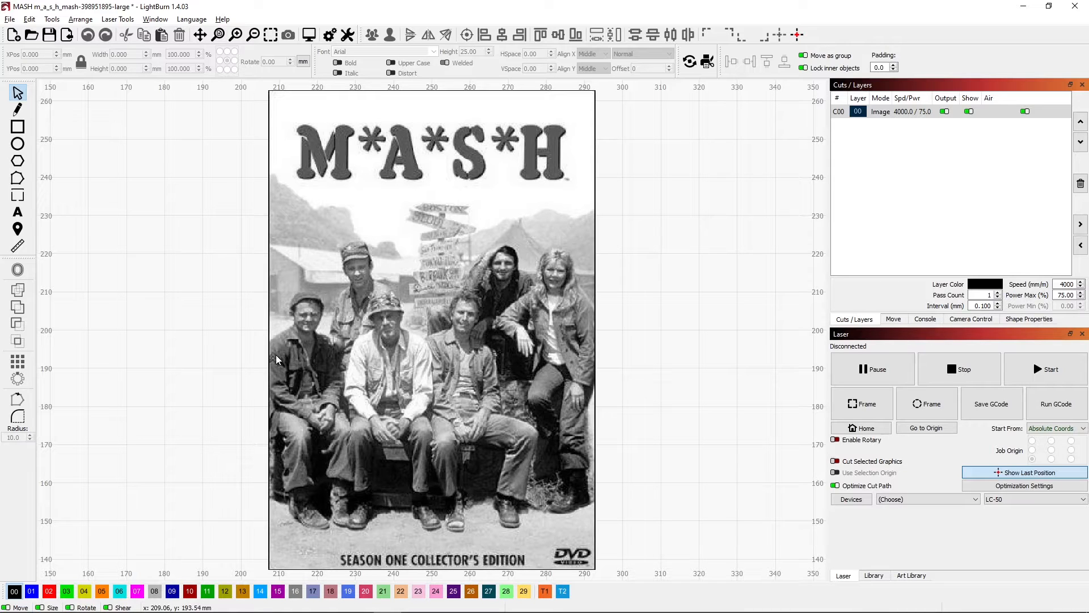
pyautogui.moveTo(368, 366)
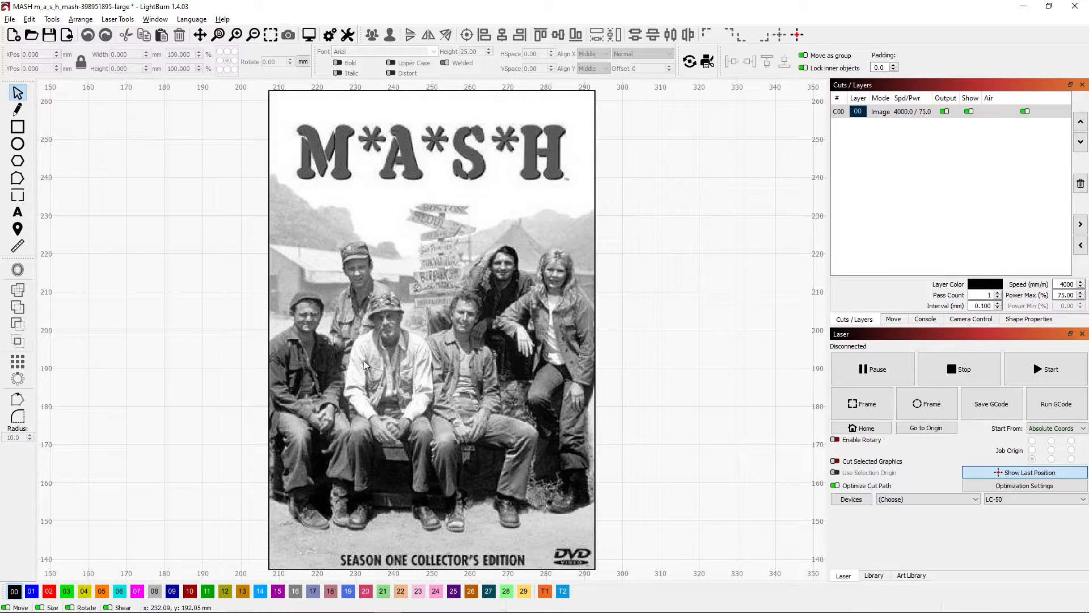
pyautogui.moveTo(382, 384)
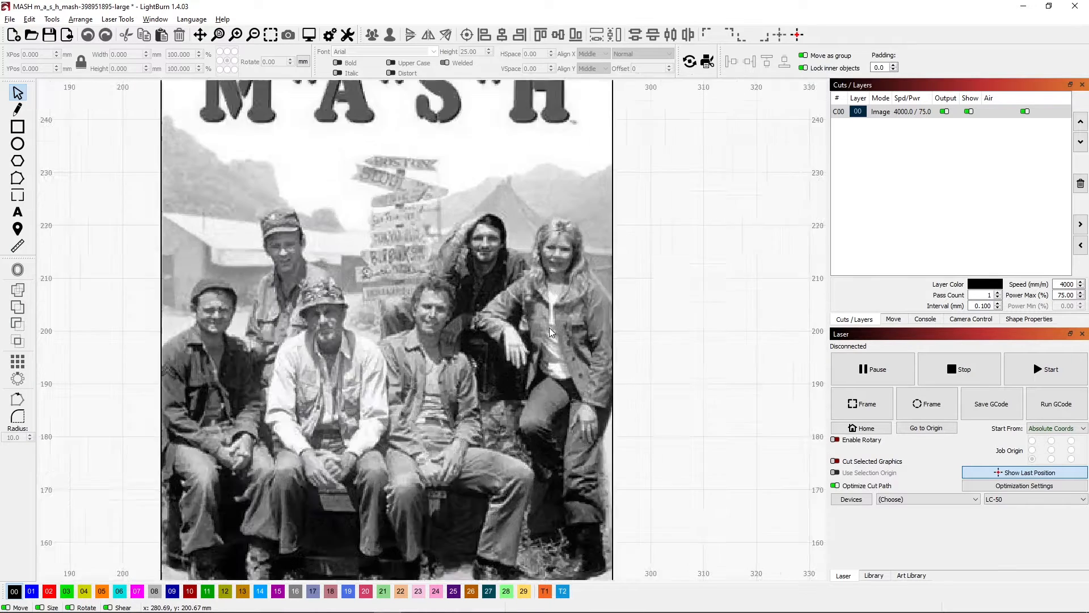
pyautogui.scroll(-3)
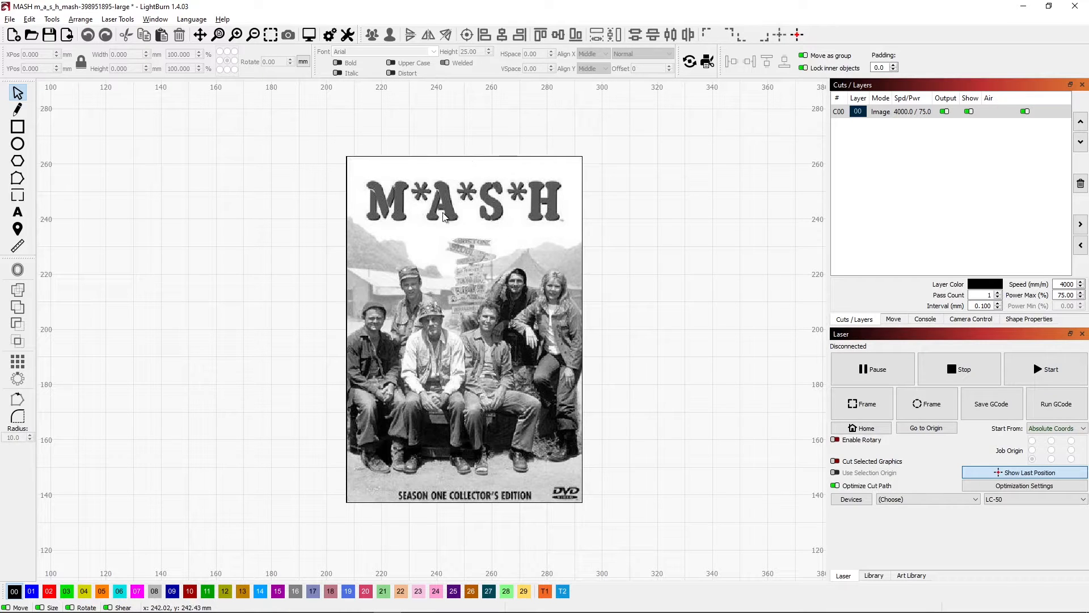
pyautogui.moveTo(548, 212)
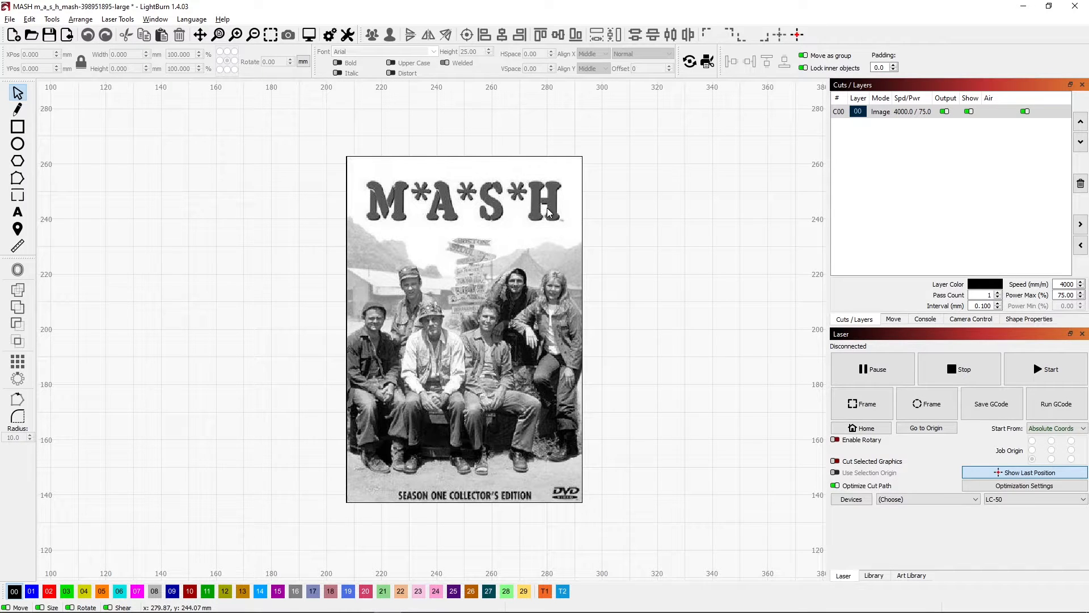
pyautogui.moveTo(495, 213)
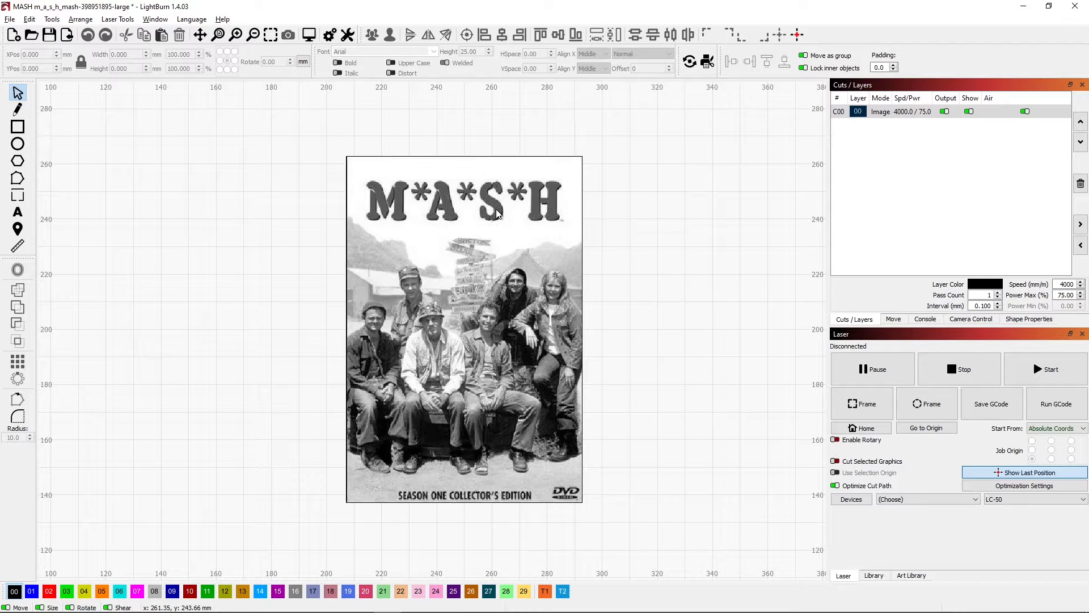
# Open Trace Image on the M*A*S*H cover photo and maximize its window.
pyautogui.rightClick(497, 213)
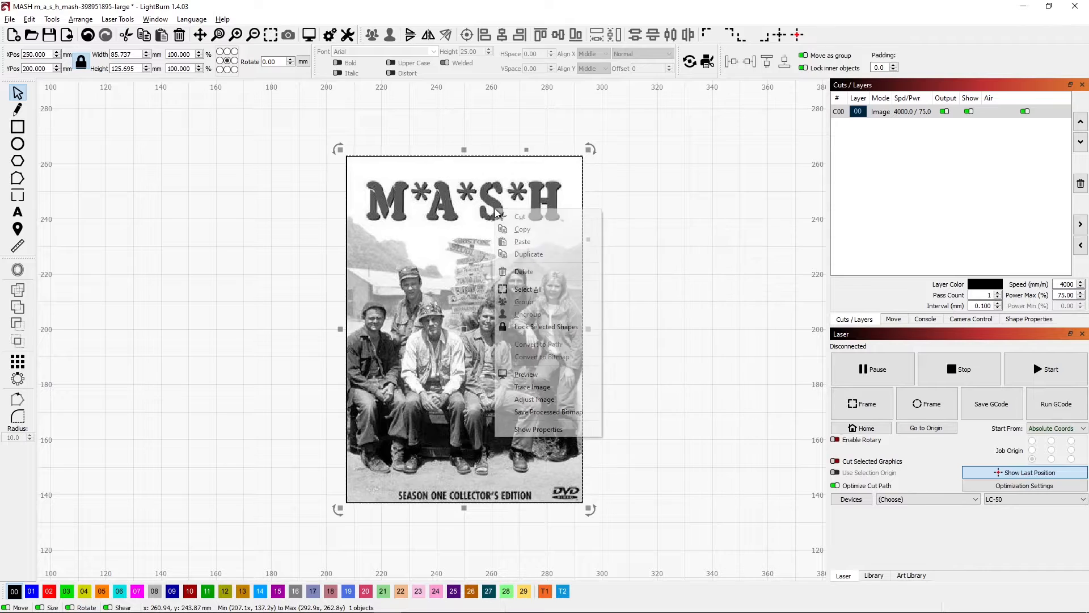
pyautogui.moveTo(535, 387)
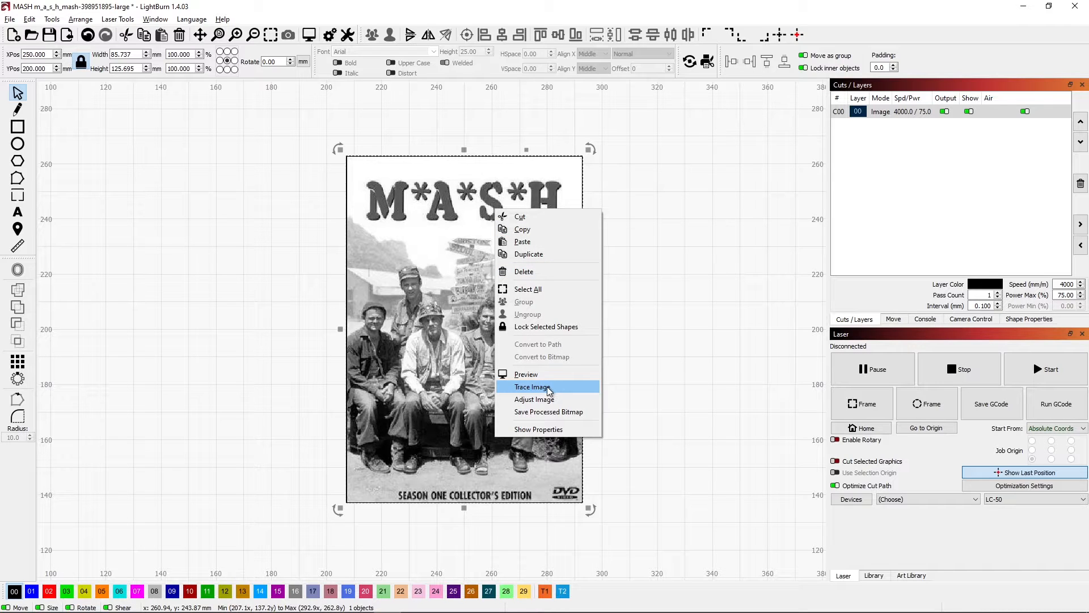
pyautogui.click(534, 386)
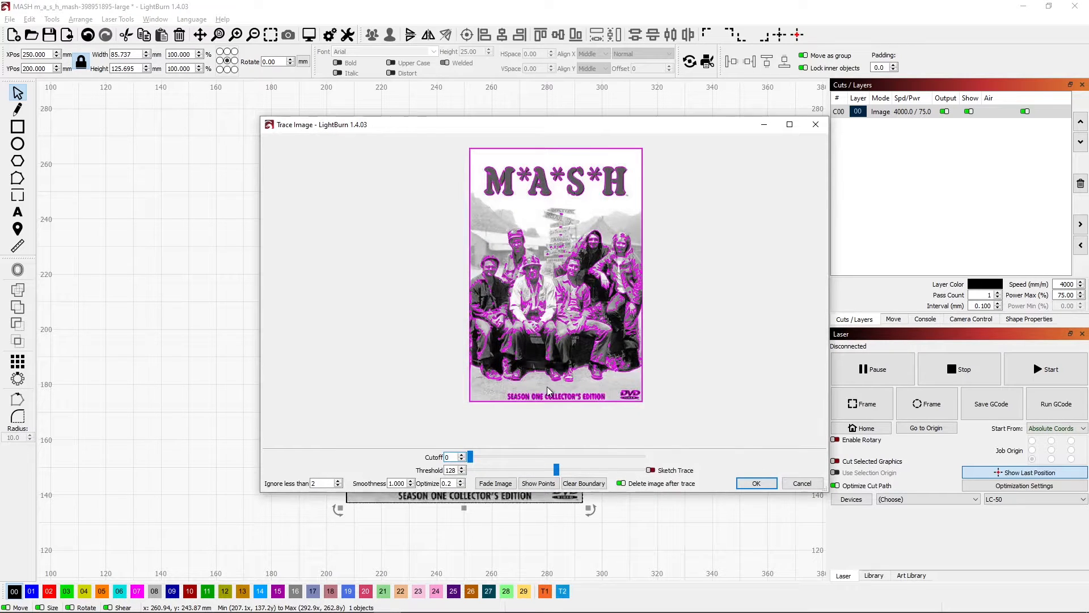
pyautogui.click(789, 125)
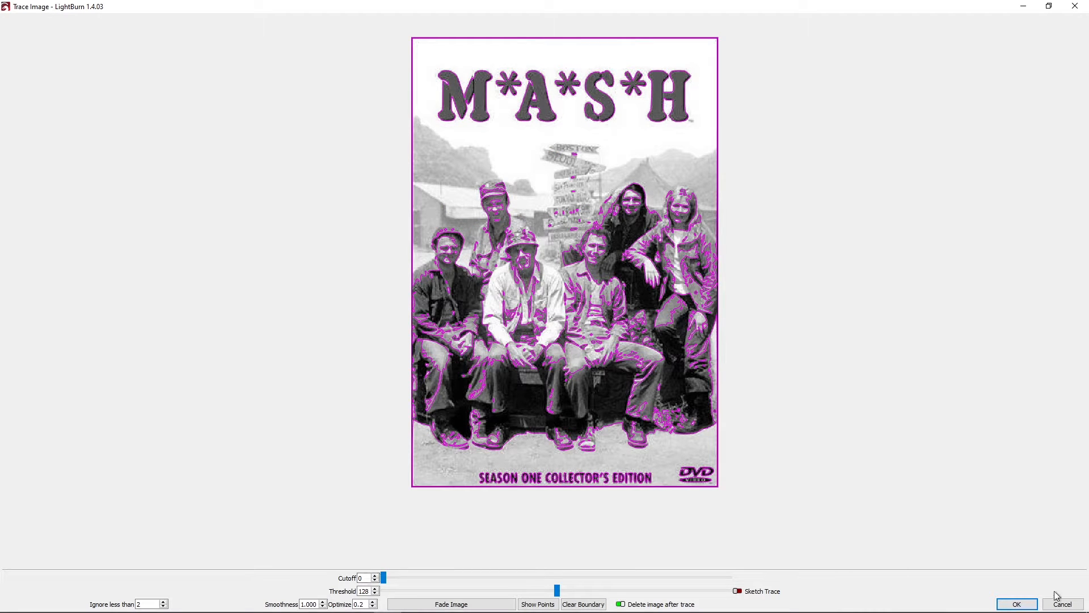
# Accept the threshold-128 trace and select the traced picture below the title.
pyautogui.click(1016, 603)
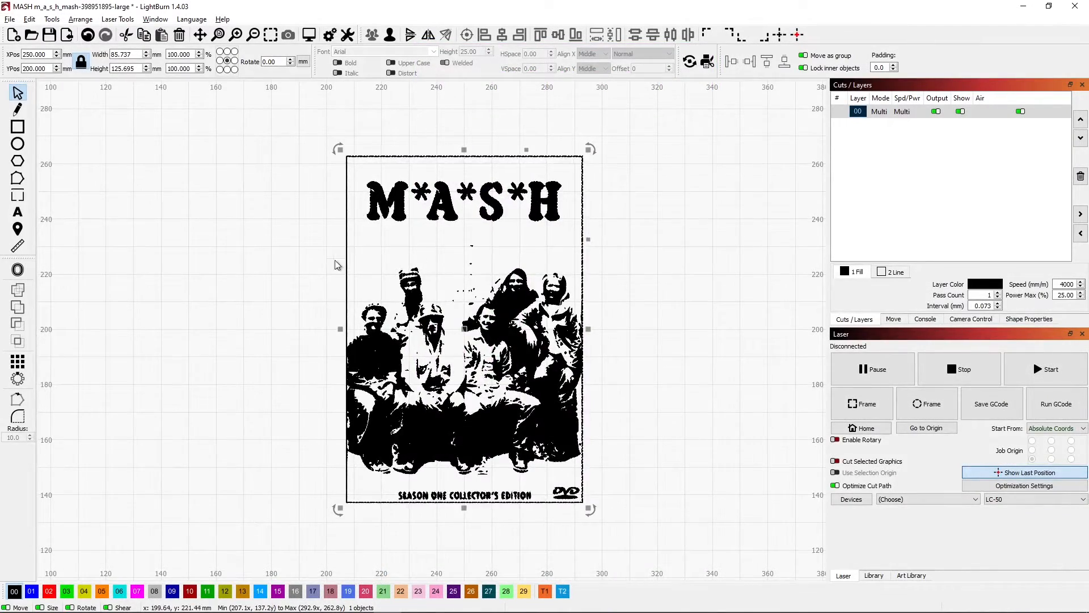
pyautogui.moveTo(563, 248)
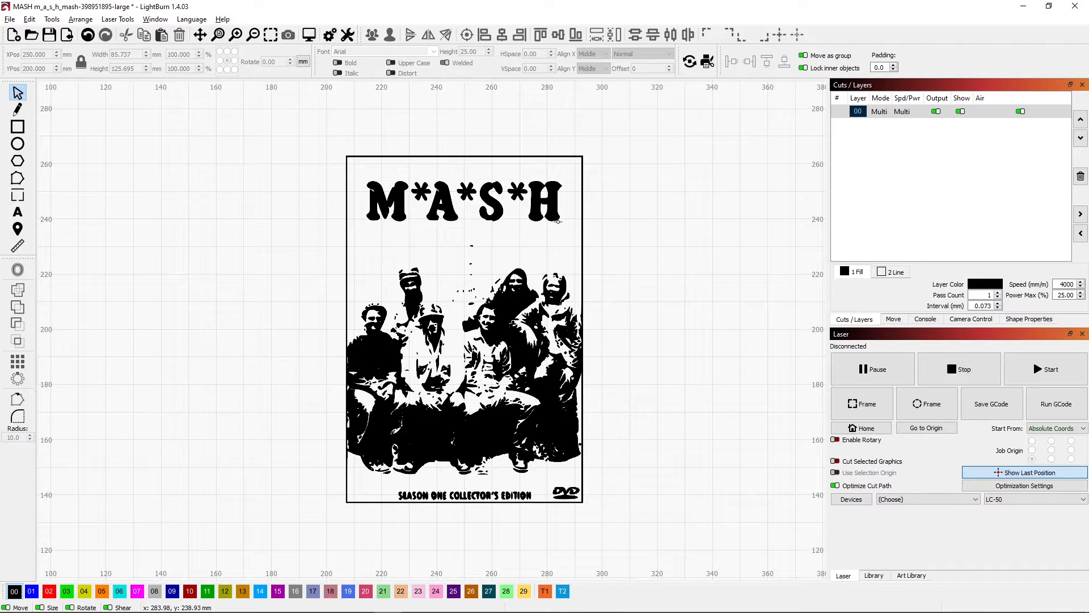
pyautogui.click(464, 328)
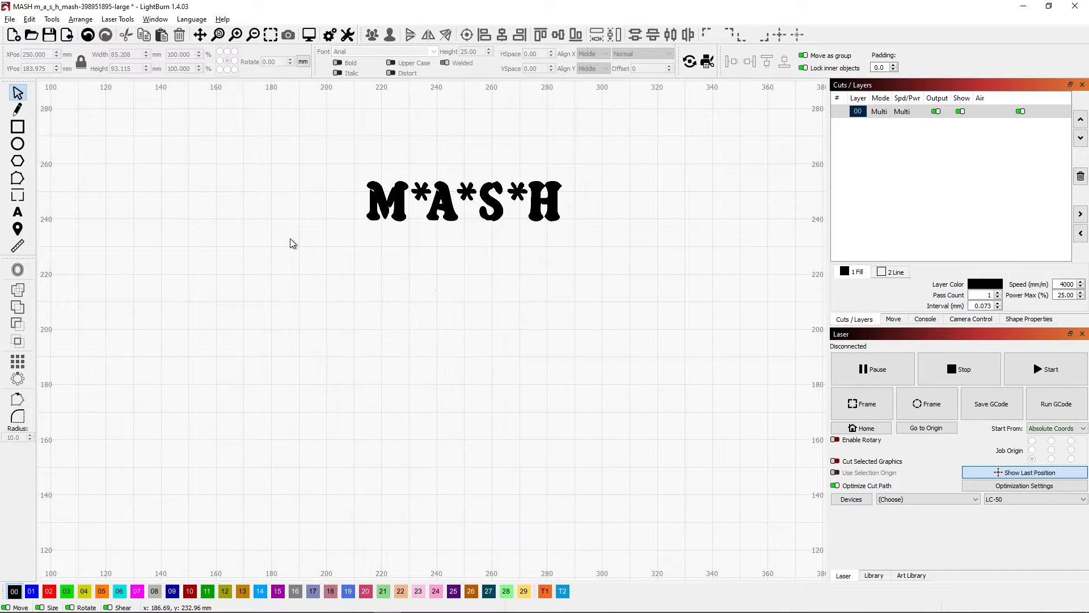
pyautogui.moveTo(577, 235)
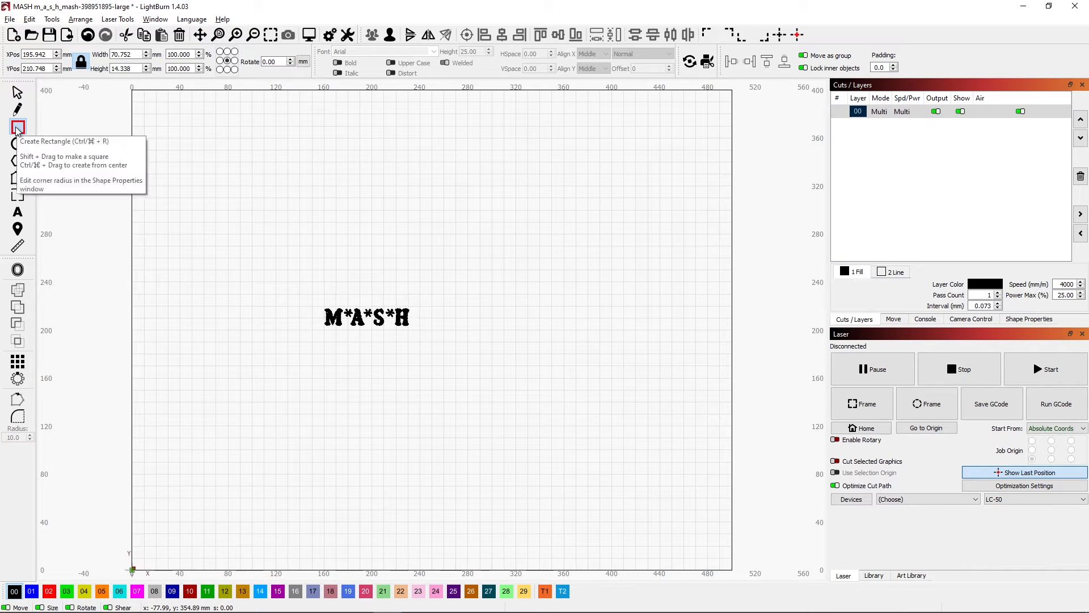
pyautogui.moveTo(39, 134)
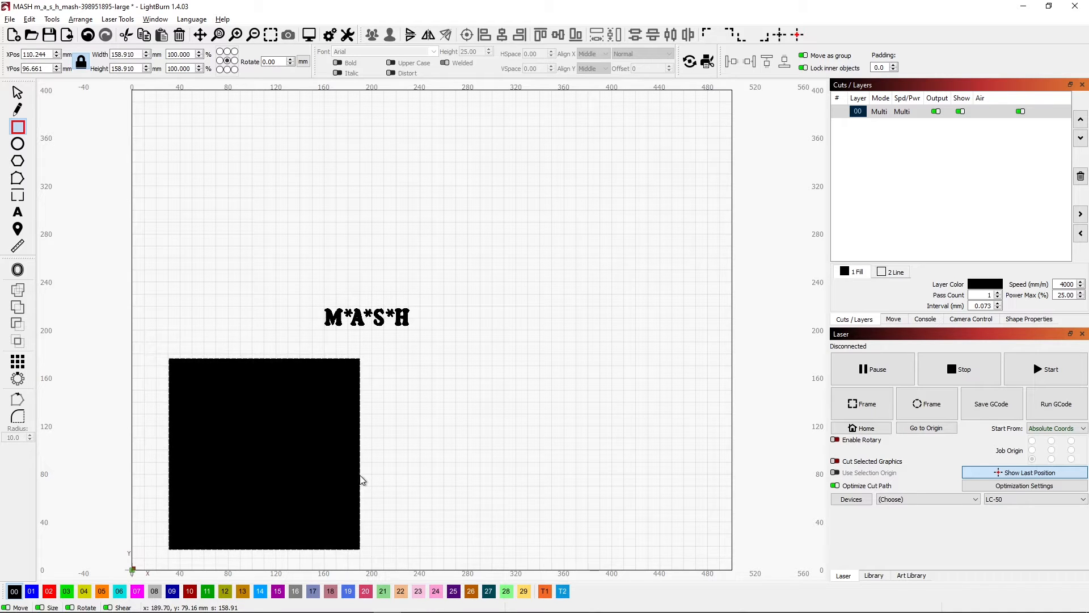
pyautogui.moveTo(518, 563)
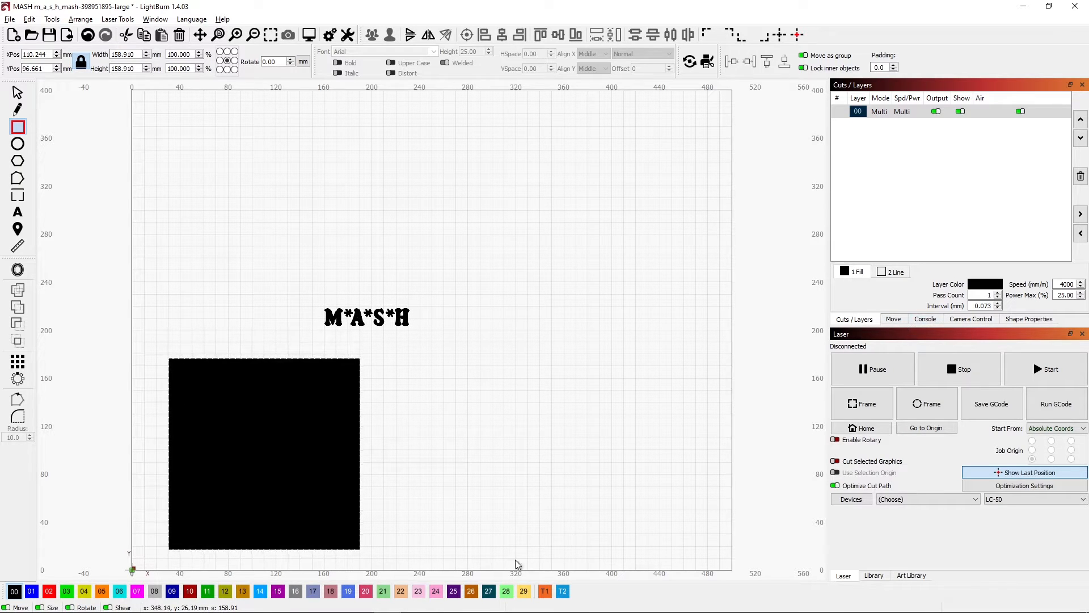
# Assign the drawn square to the T1 tool layer.
pyautogui.click(544, 590)
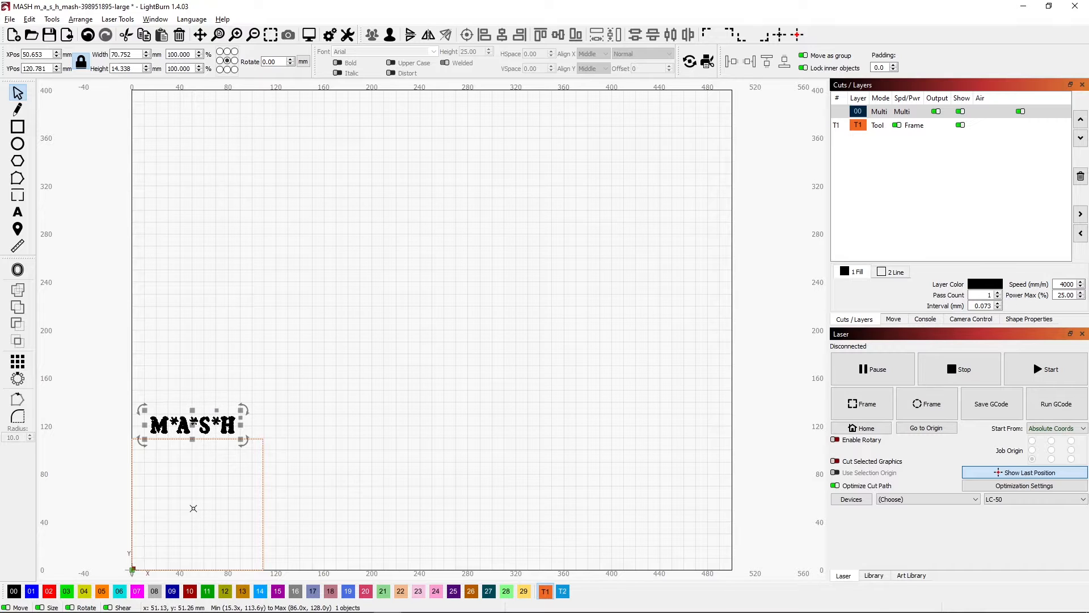
pyautogui.moveTo(331, 395)
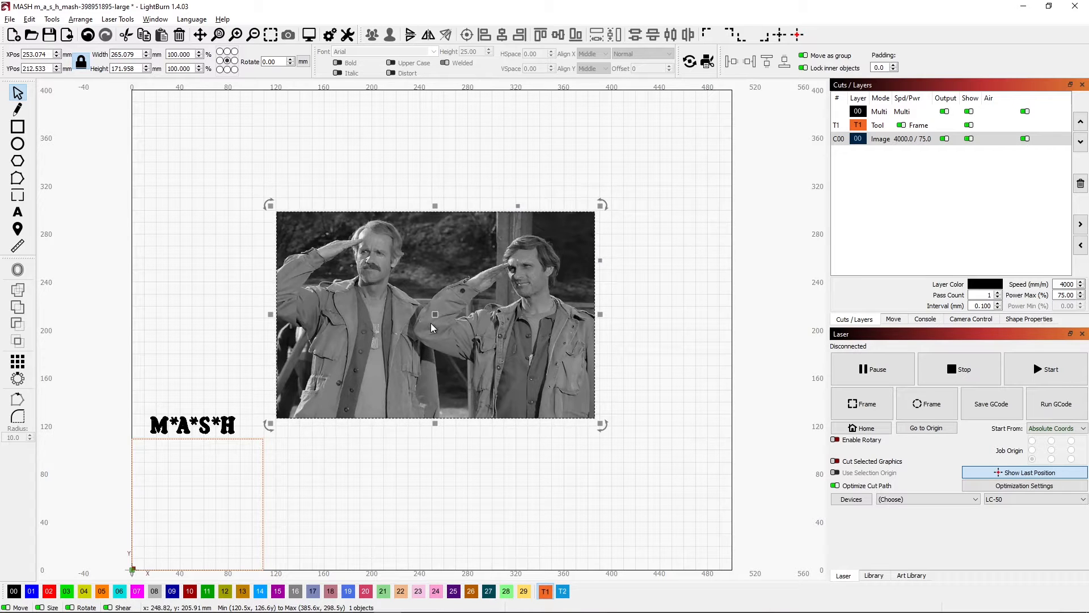
pyautogui.scroll(3)
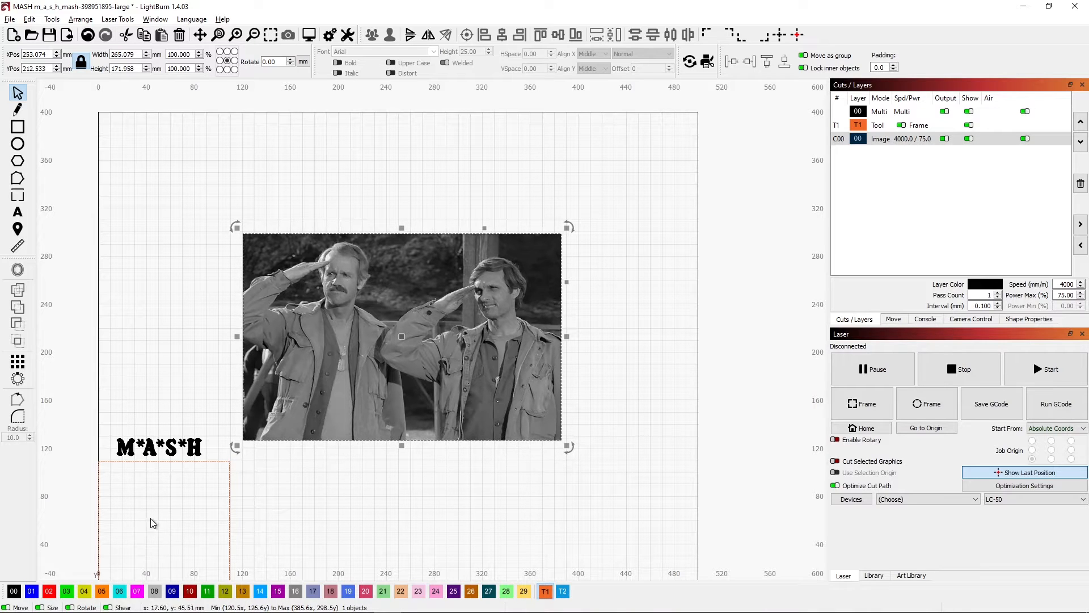
pyautogui.moveTo(257, 525)
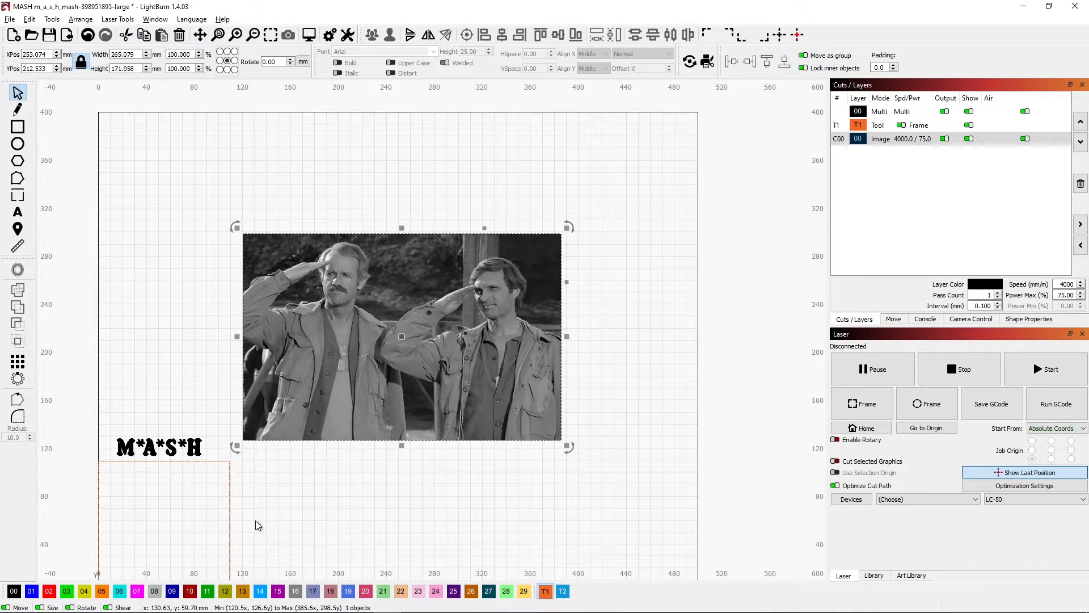
pyautogui.moveTo(488, 348)
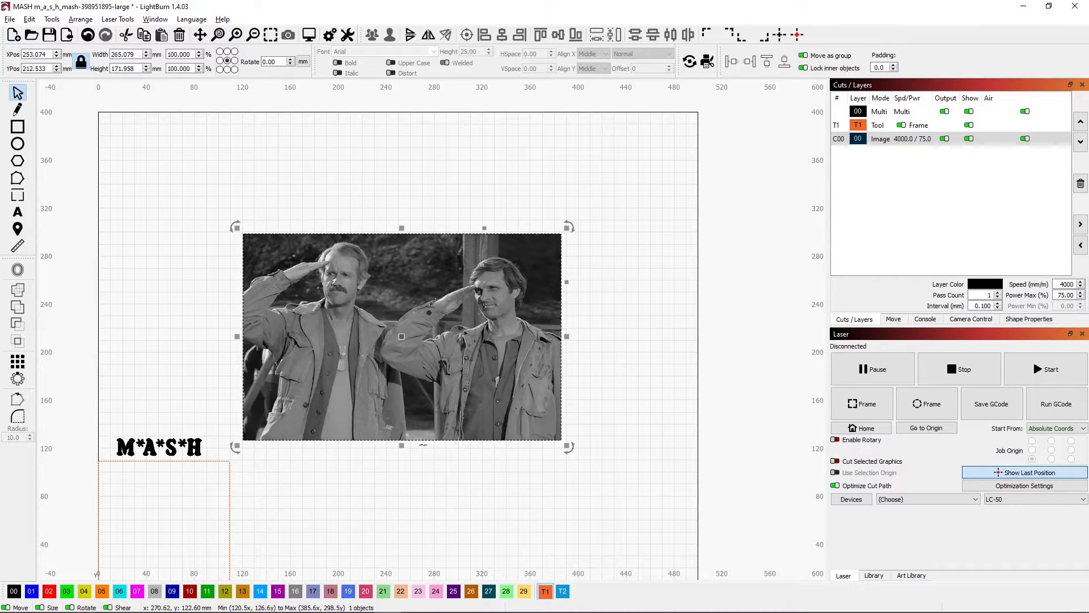
pyautogui.moveTo(567, 226)
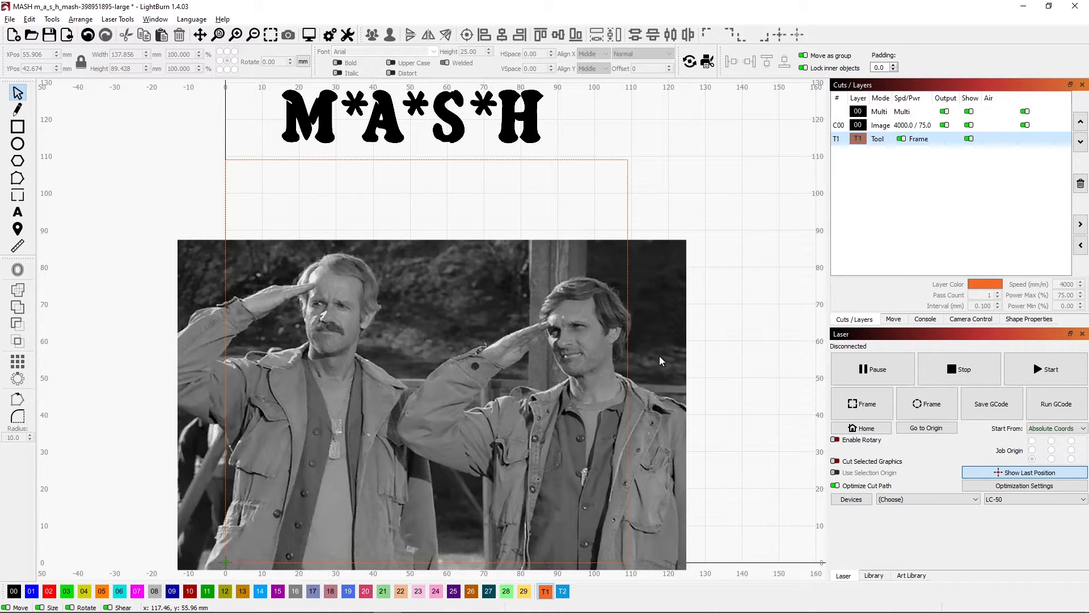
pyautogui.moveTo(533, 357)
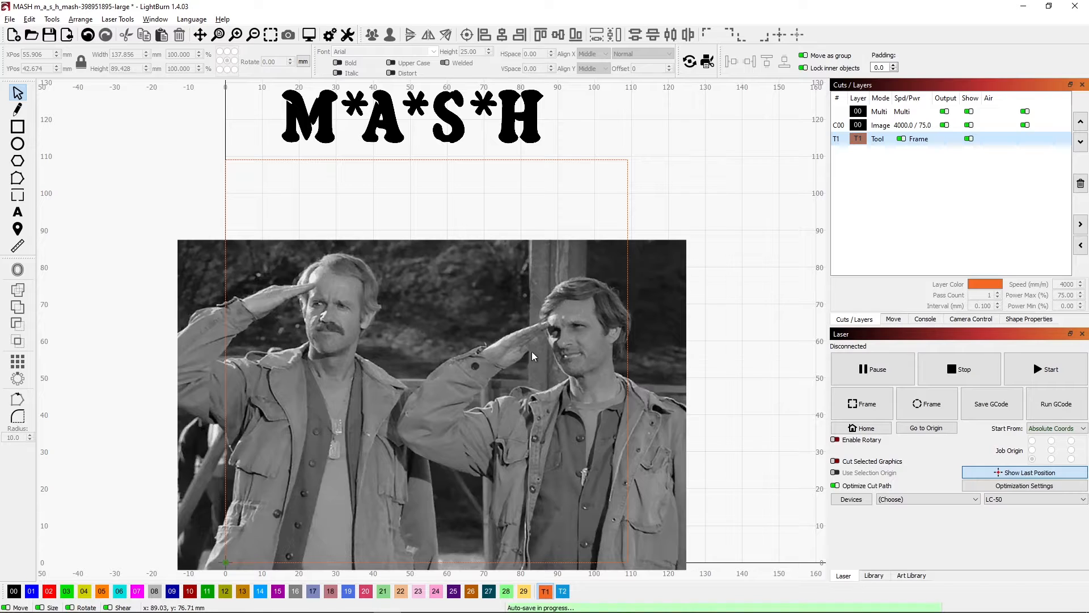
pyautogui.moveTo(424, 395)
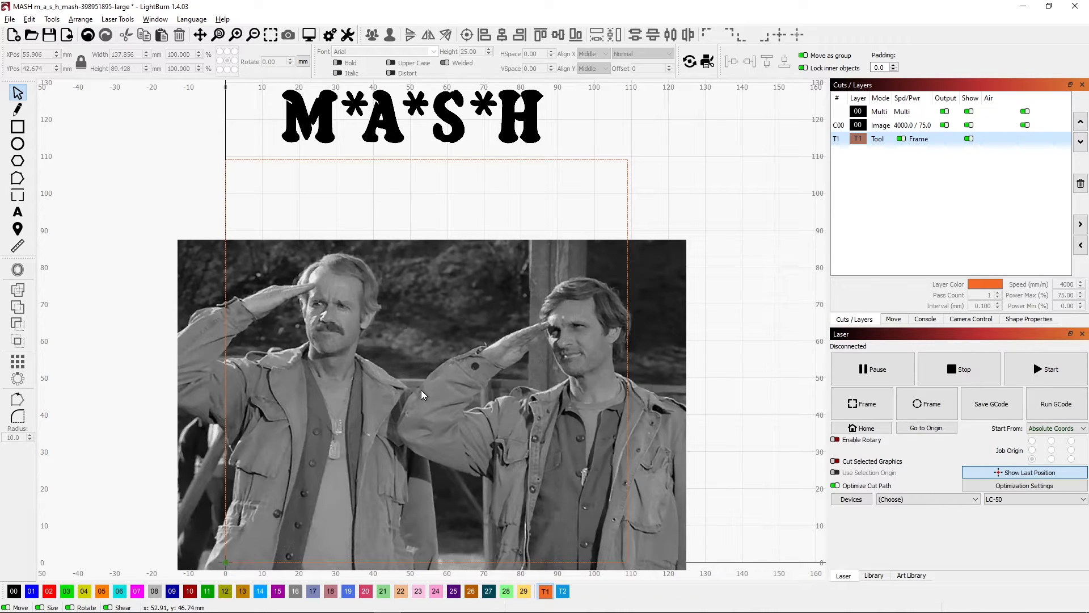
pyautogui.moveTo(420, 398)
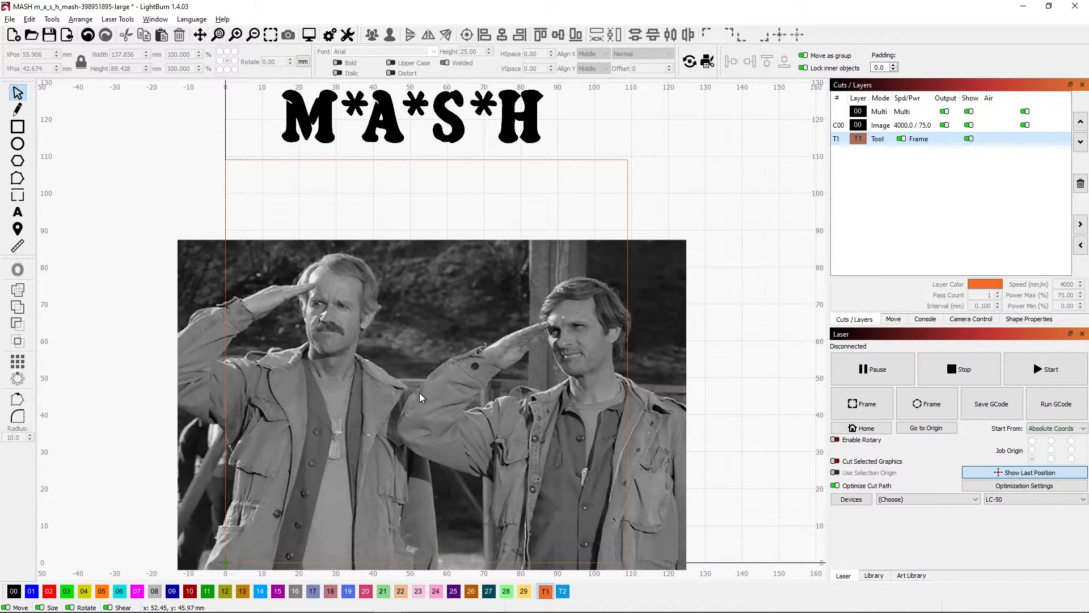
pyautogui.moveTo(669, 337)
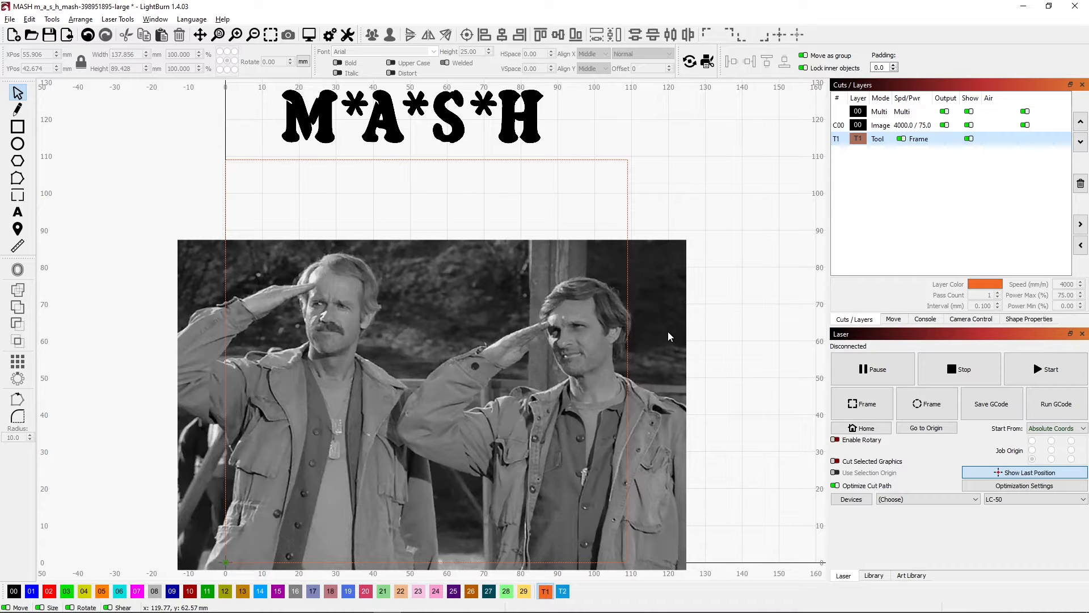
pyautogui.moveTo(412, 312)
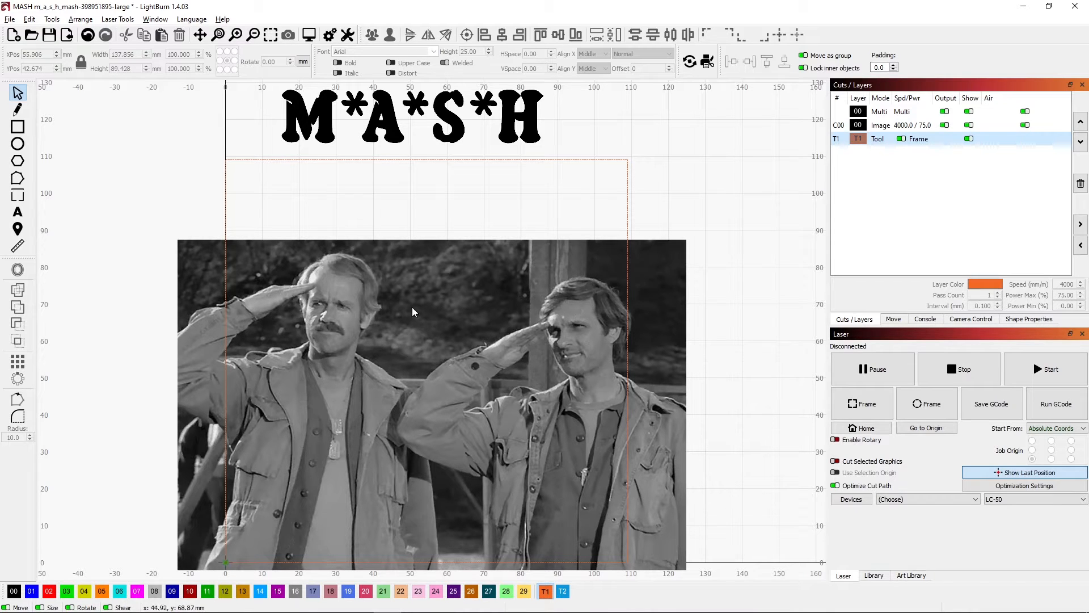
pyautogui.moveTo(437, 349)
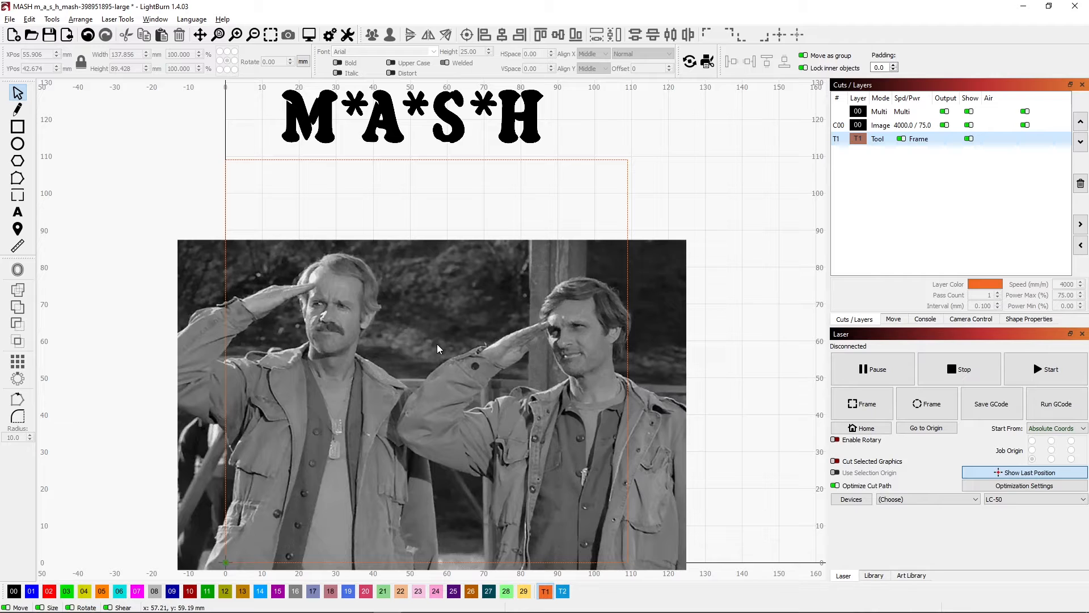
pyautogui.moveTo(452, 343)
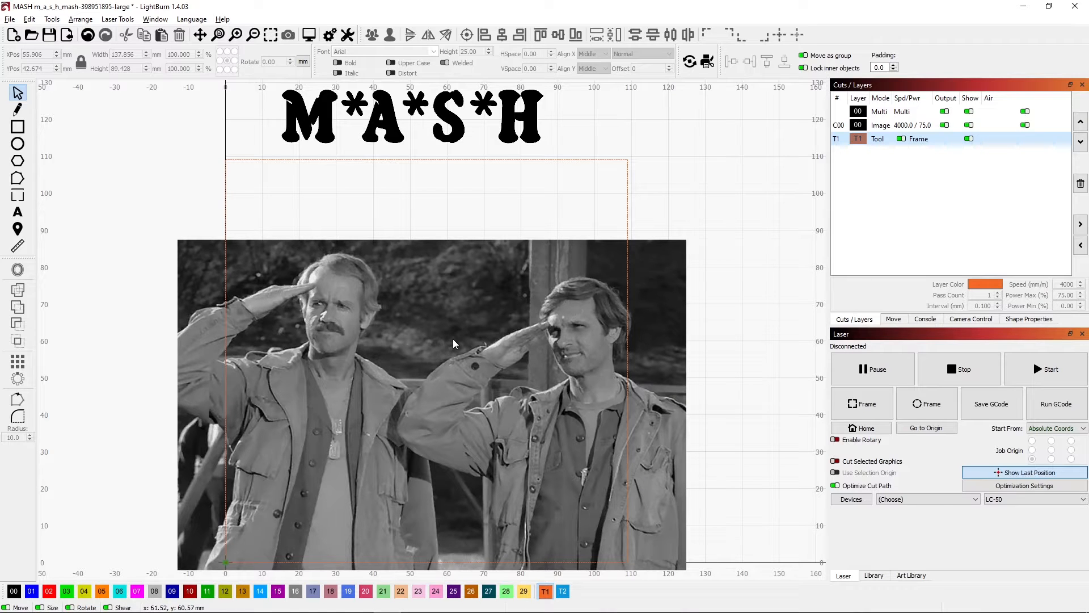
# Select the resized photo and bring up its actions list at Apply Mask to Image.
pyautogui.click(431, 403)
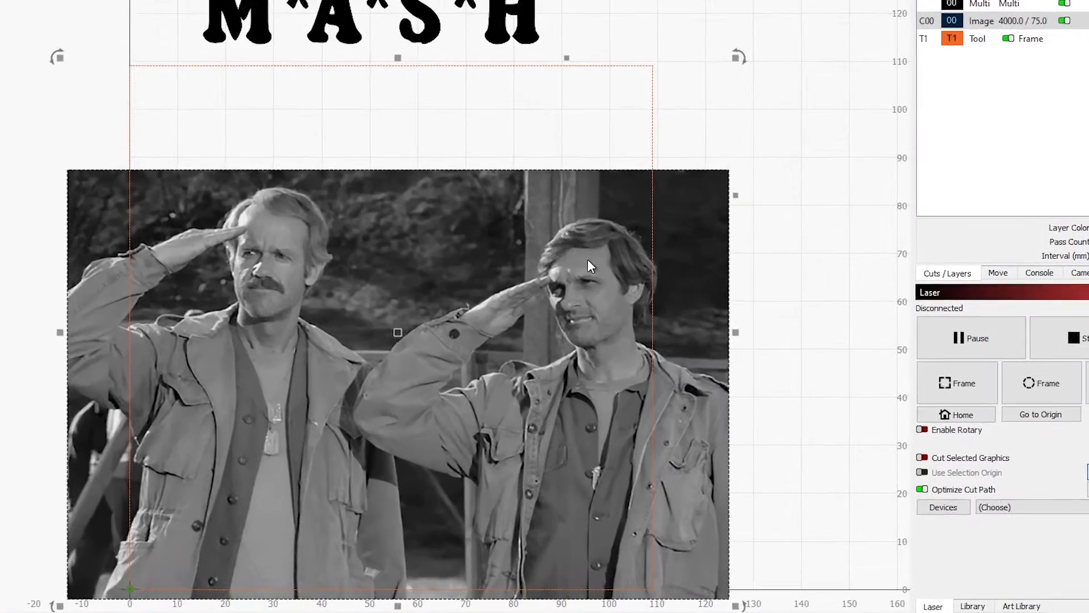
pyautogui.rightClick(588, 266)
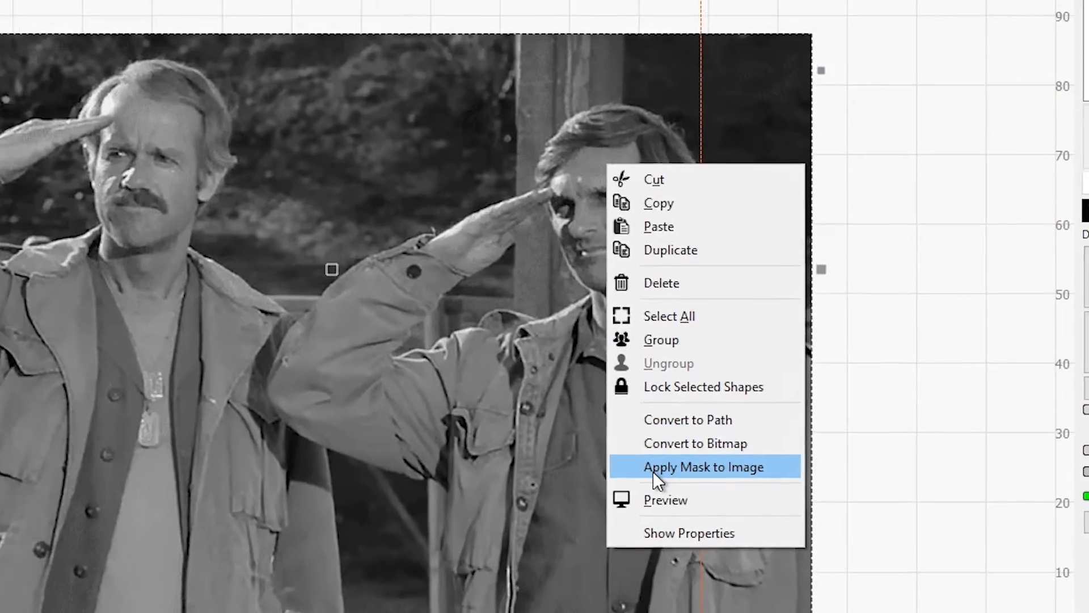
# Mask the photo to the square coaster frame and adjust the masked photo.
pyautogui.click(703, 466)
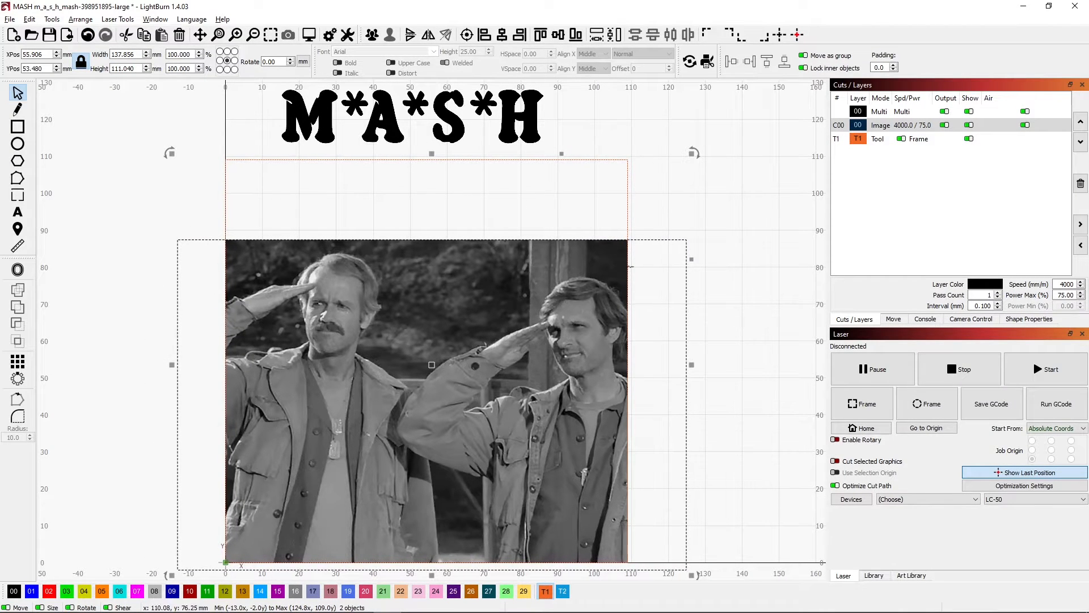
pyautogui.click(466, 361)
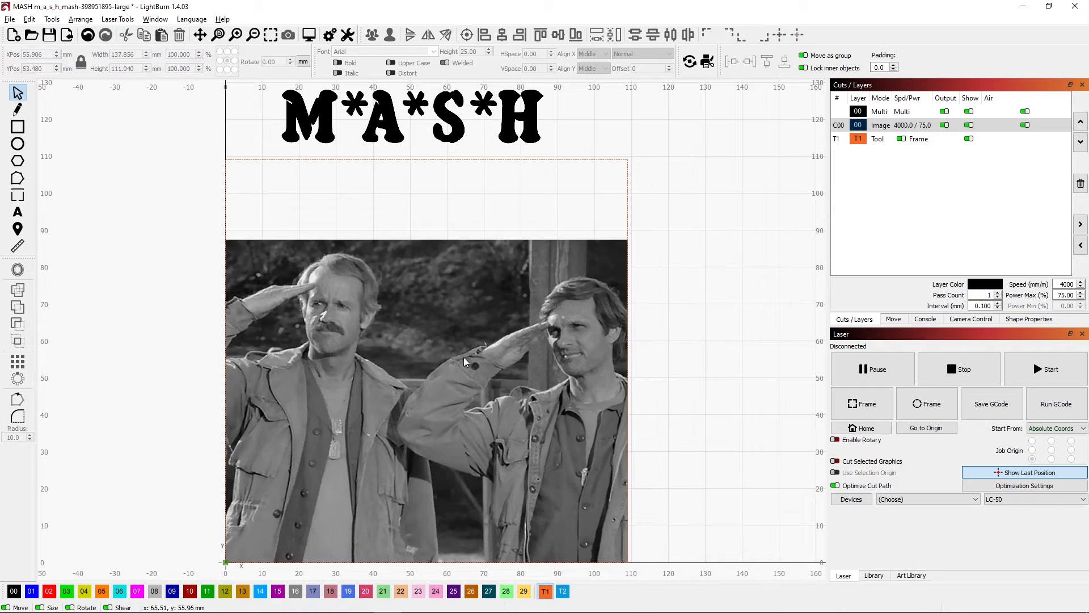
pyautogui.click(427, 413)
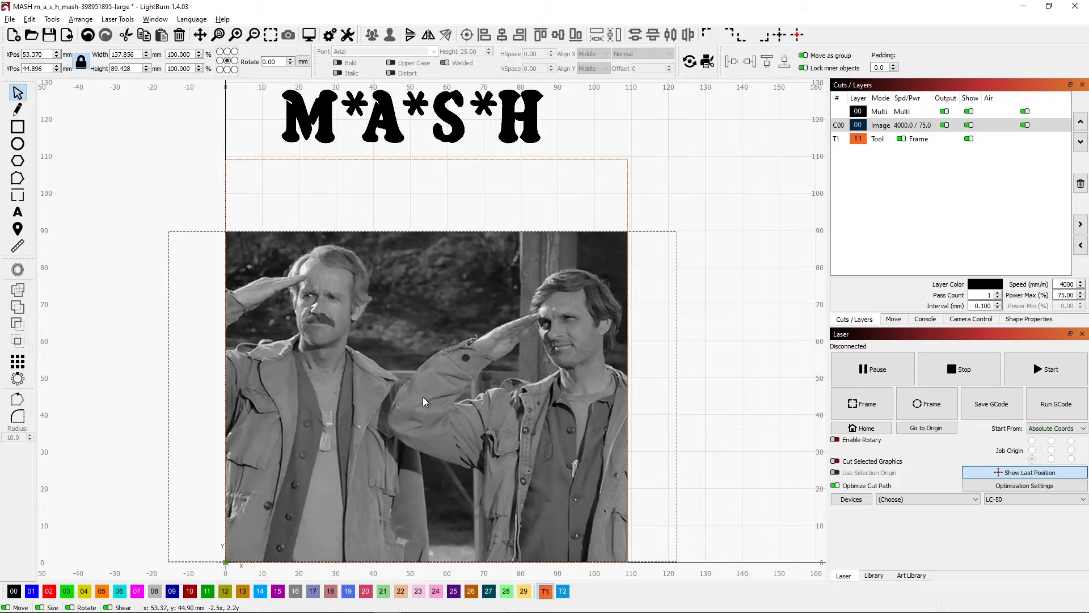
pyautogui.click(424, 400)
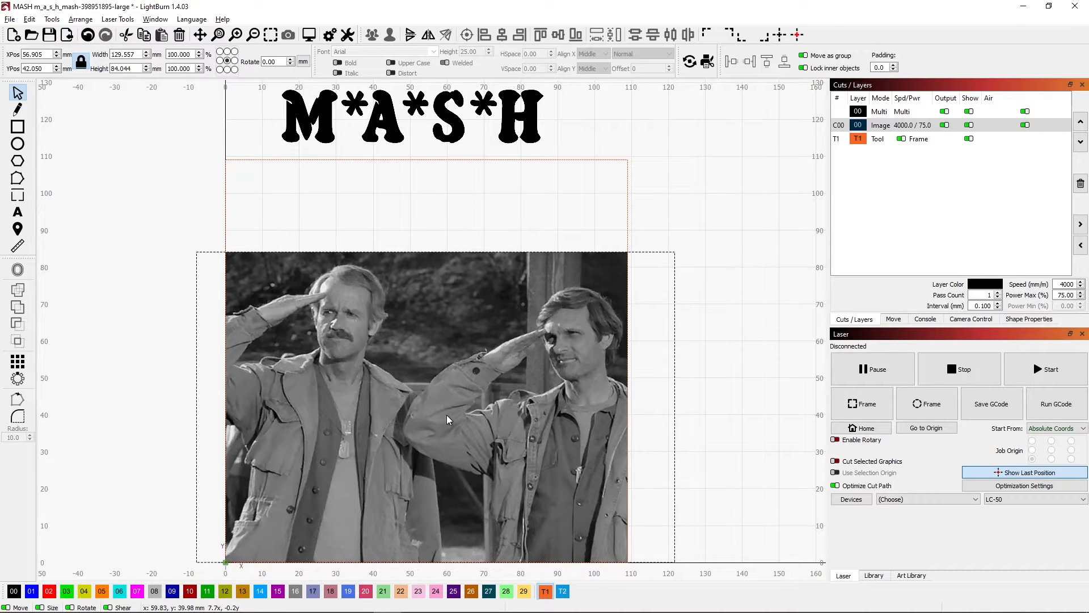
# Move the M*A*S*H title just above the photo and preview the job.
pyautogui.click(444, 406)
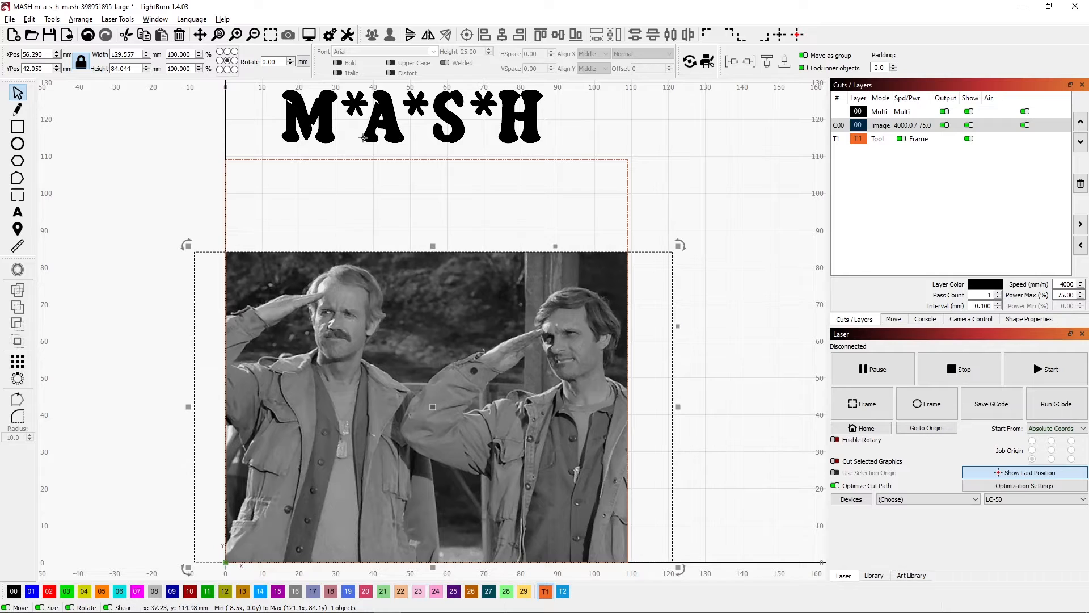
pyautogui.click(409, 117)
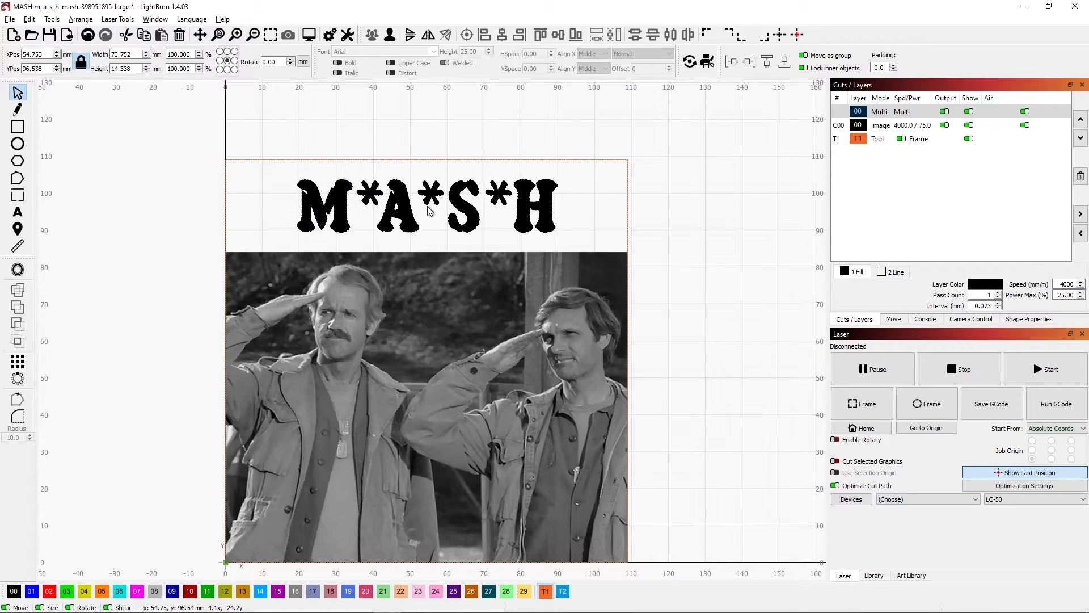
pyautogui.click(427, 205)
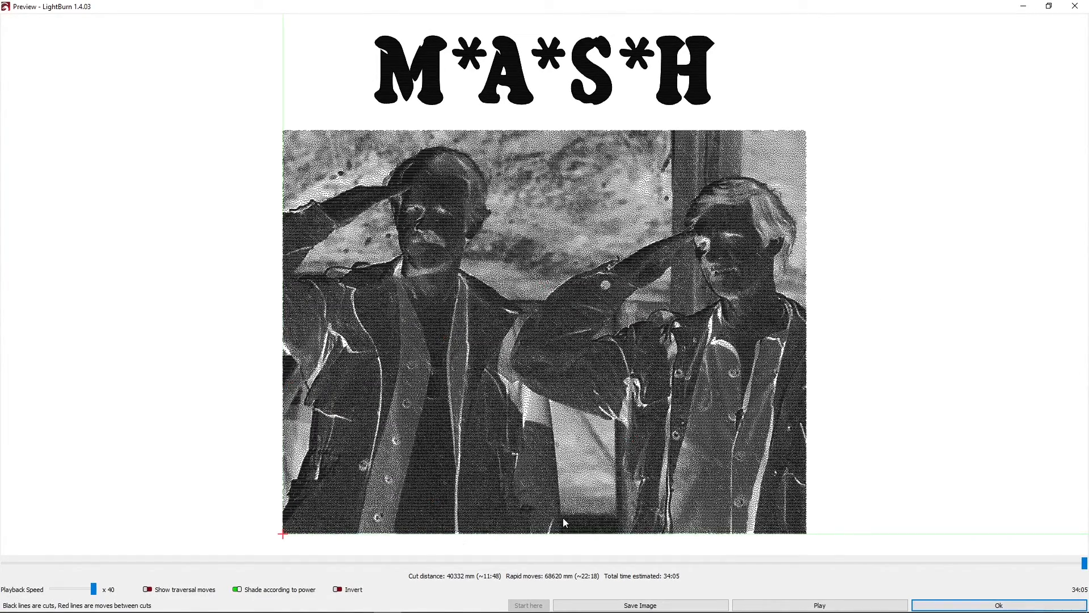
pyautogui.moveTo(152, 525)
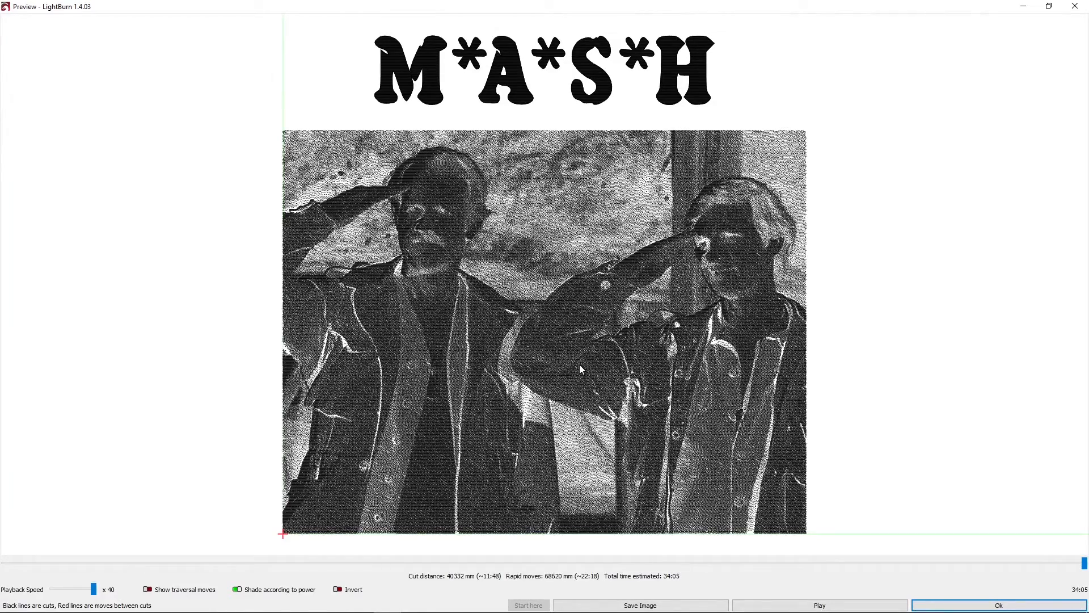
pyautogui.moveTo(575, 371)
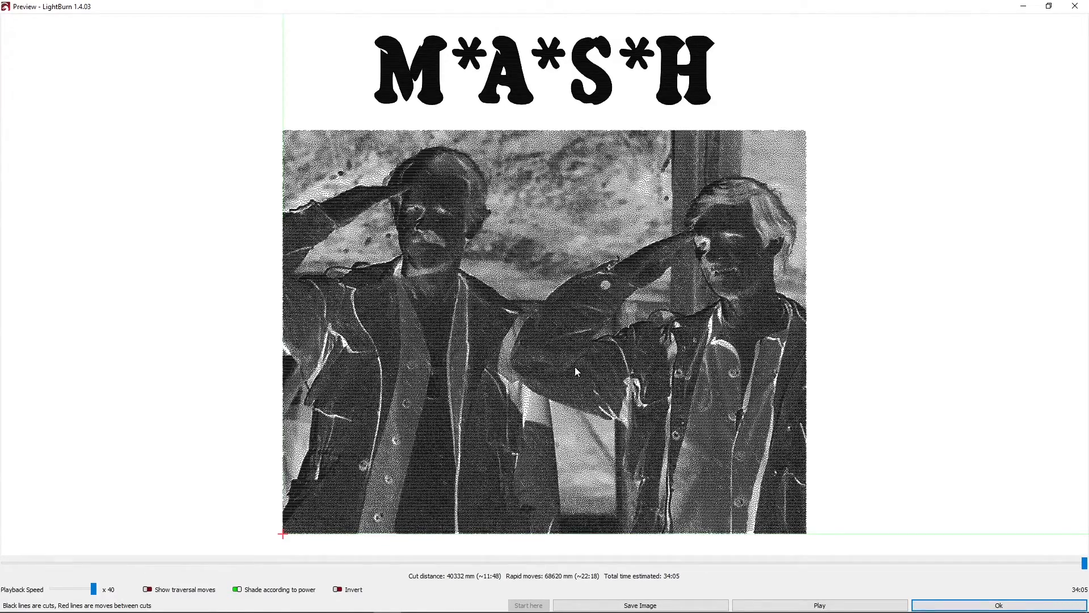
pyautogui.moveTo(953, 567)
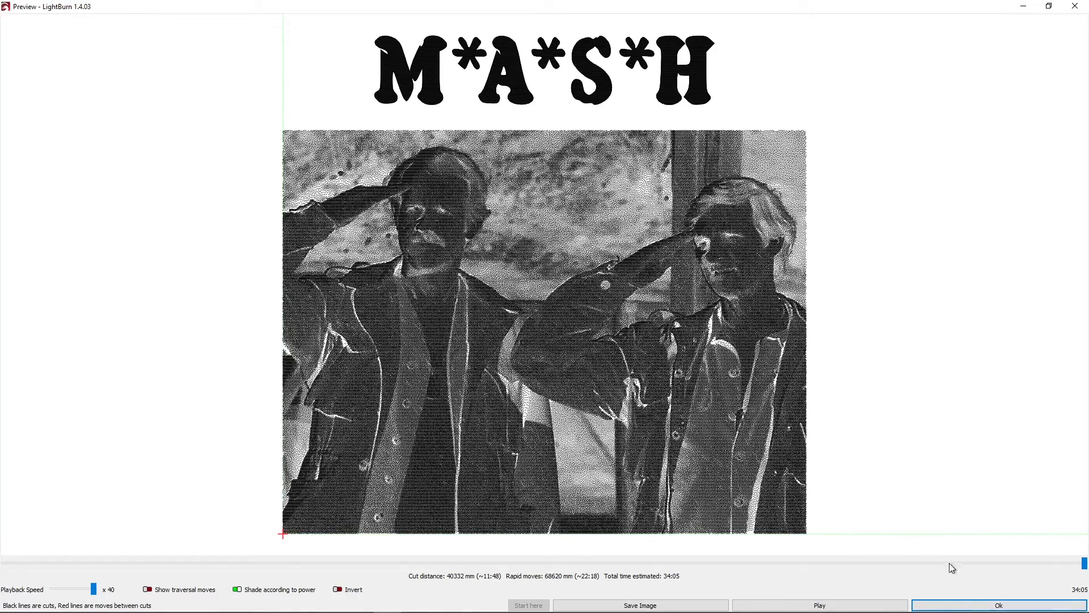
# Close the engraving preview of the title and photo with Ok.
pyautogui.click(998, 605)
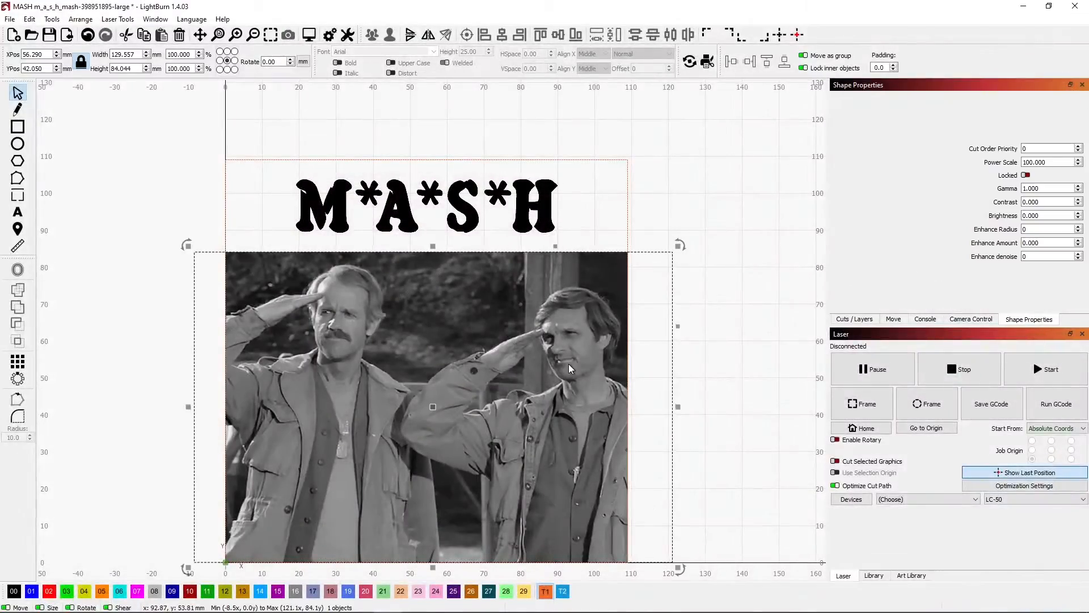
# Switch off Negative Image in the photo's Adjust Image settings and confirm.
pyautogui.rightClick(569, 369)
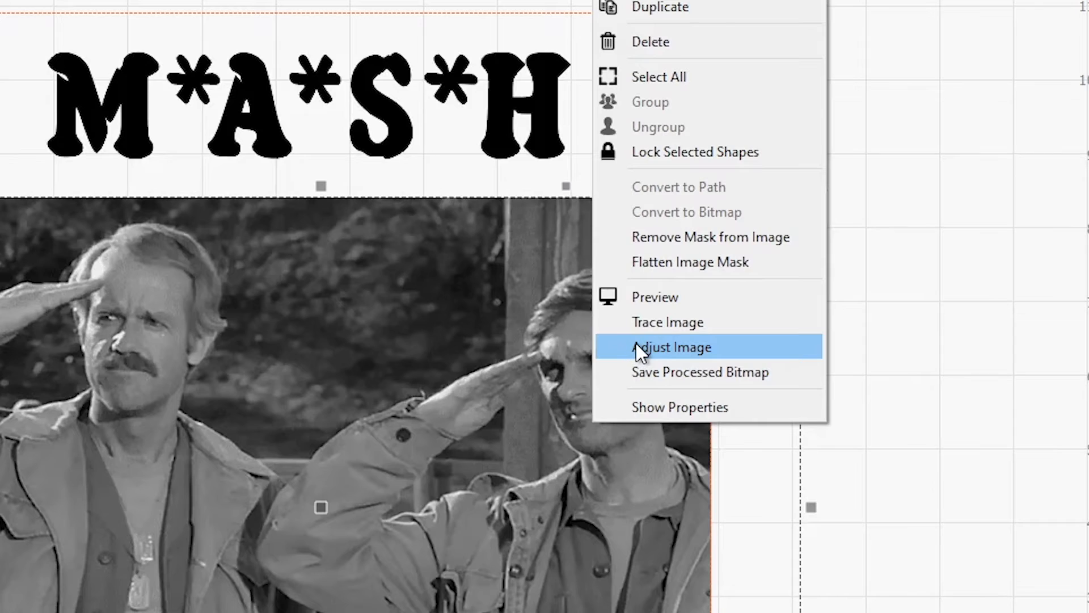
pyautogui.click(672, 347)
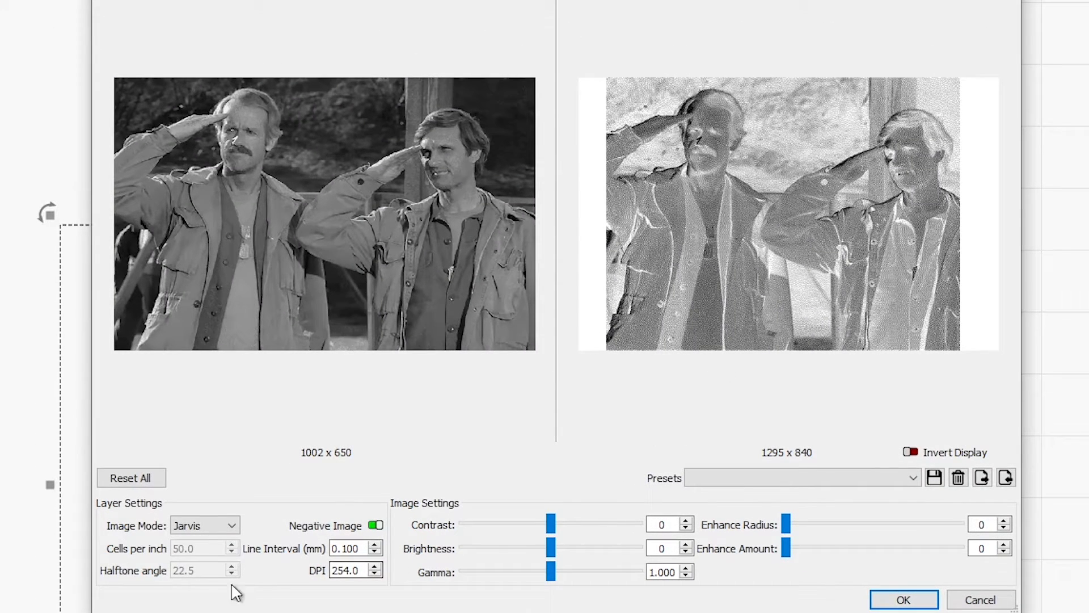
pyautogui.click(375, 526)
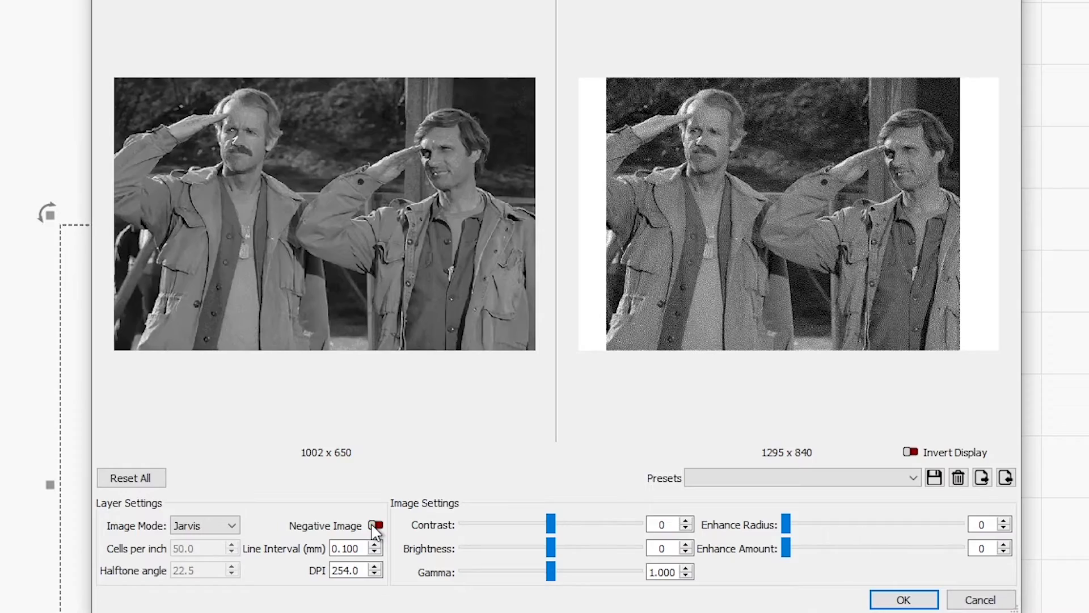
pyautogui.click(377, 525)
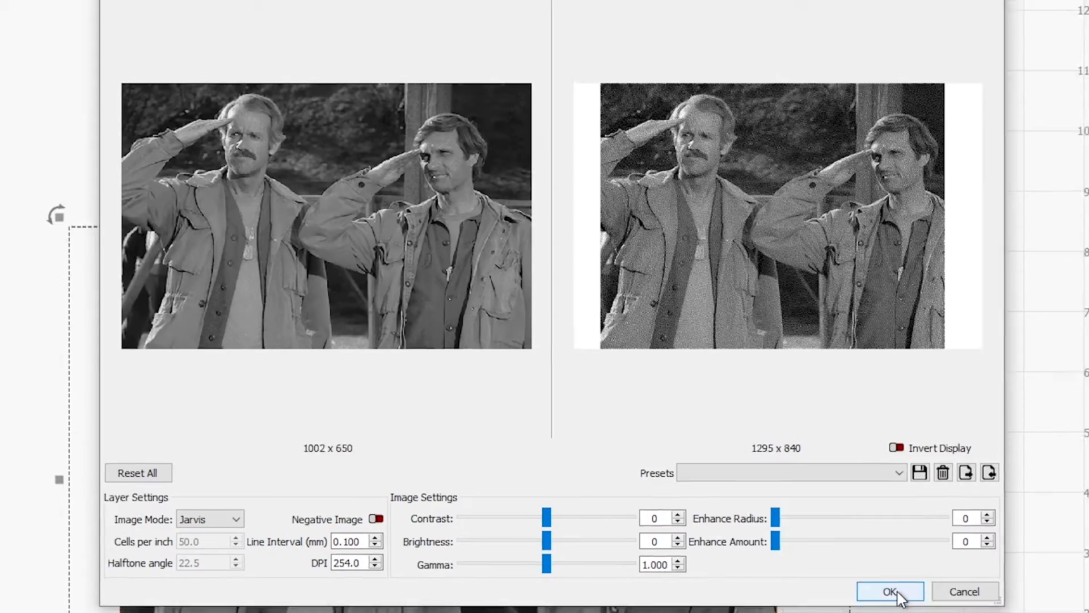
pyautogui.click(891, 592)
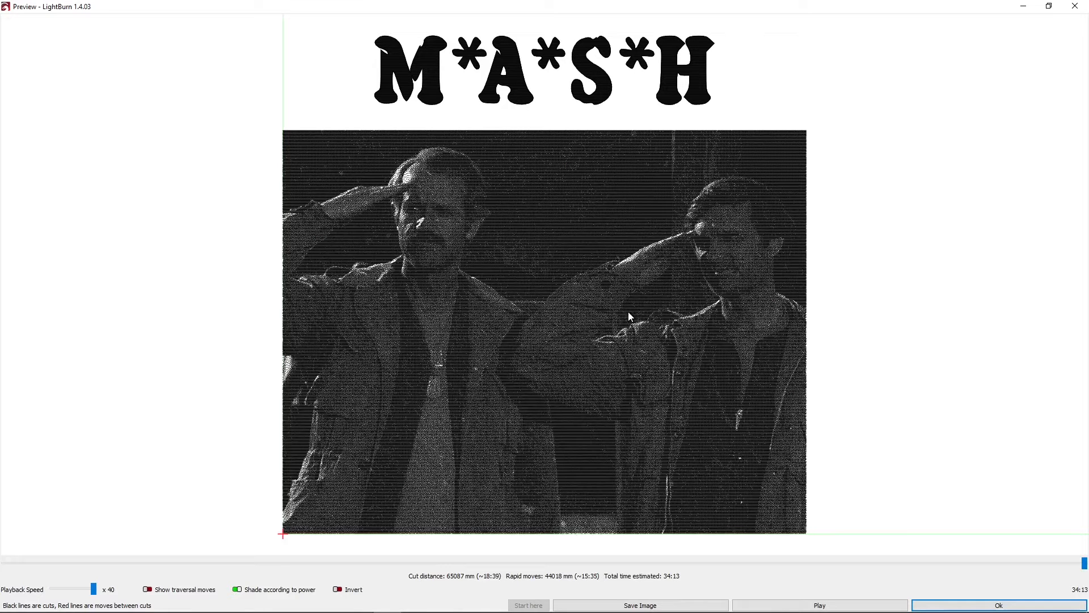
pyautogui.moveTo(429, 319)
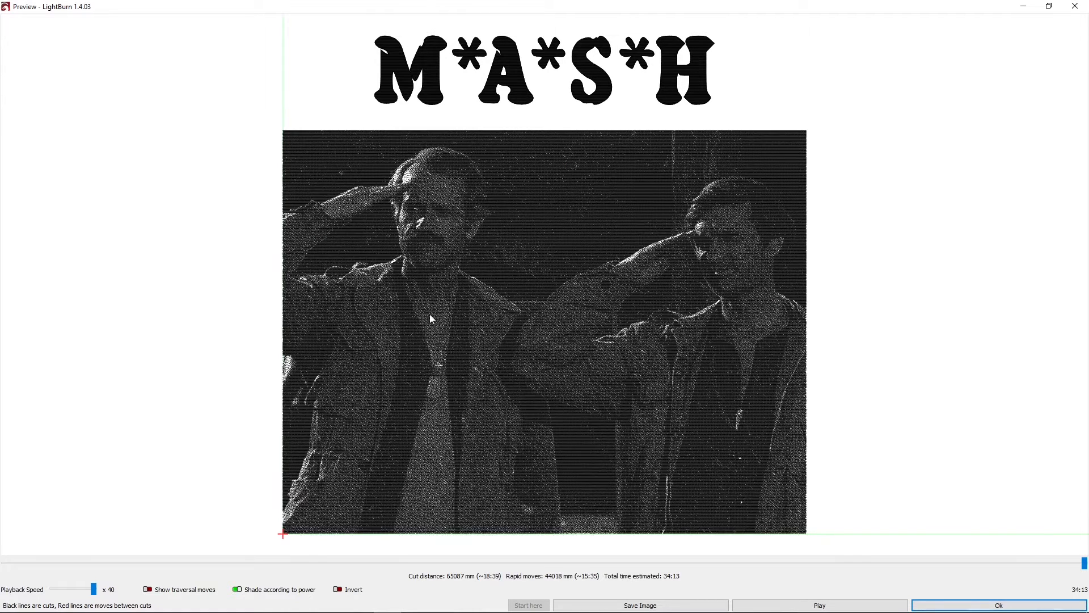
pyautogui.moveTo(412, 528)
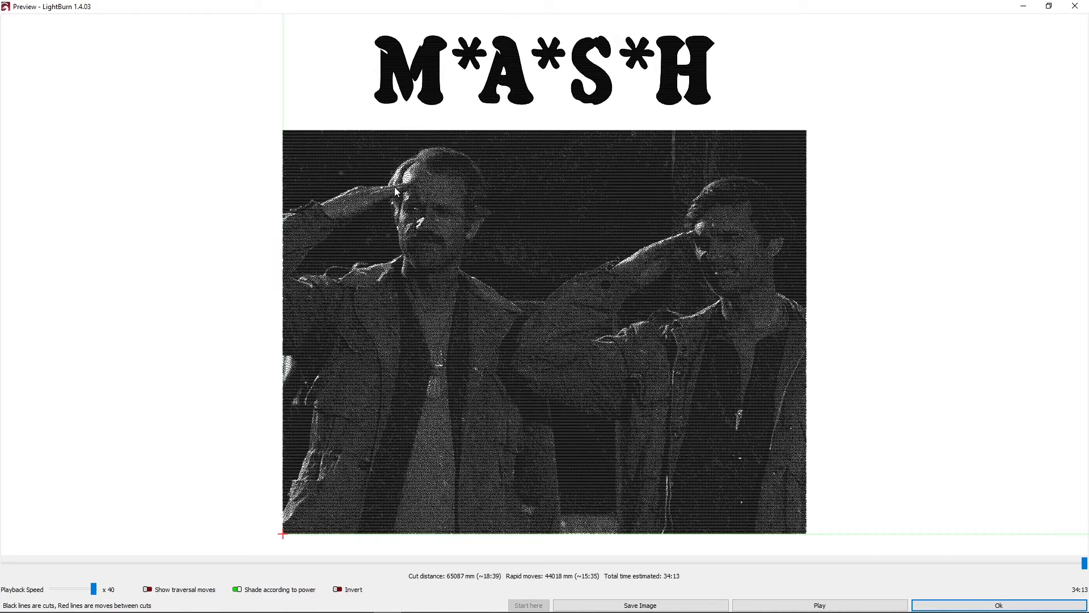
pyautogui.moveTo(587, 294)
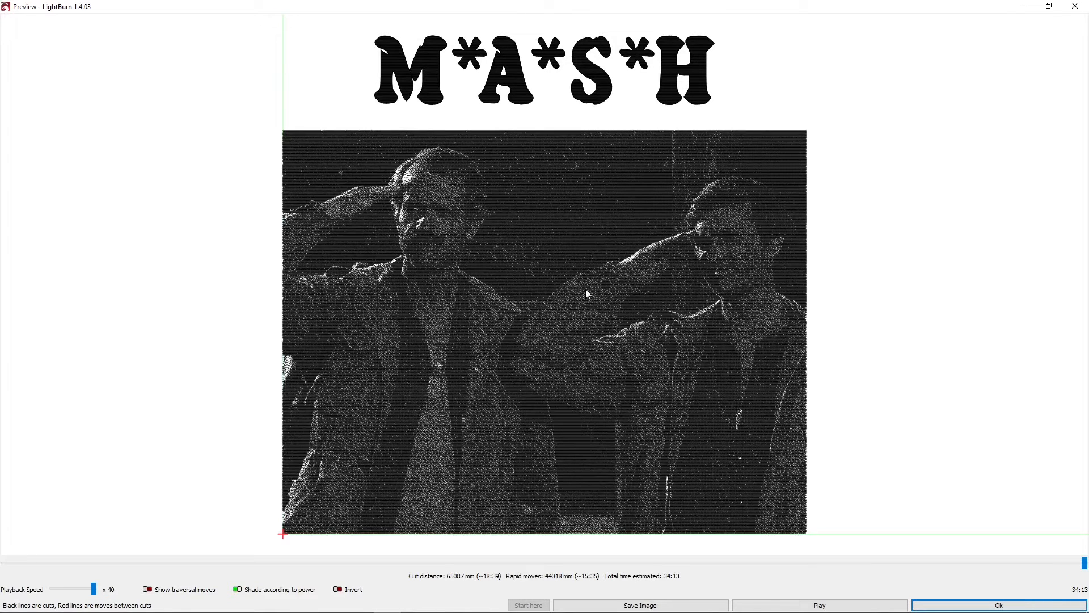
pyautogui.moveTo(858, 436)
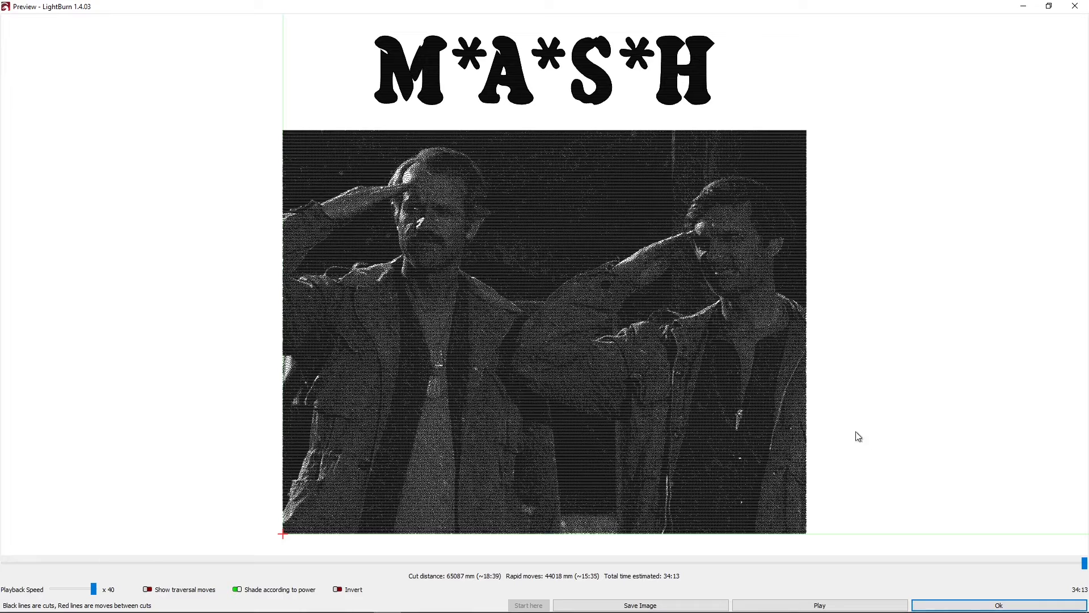
pyautogui.click(997, 605)
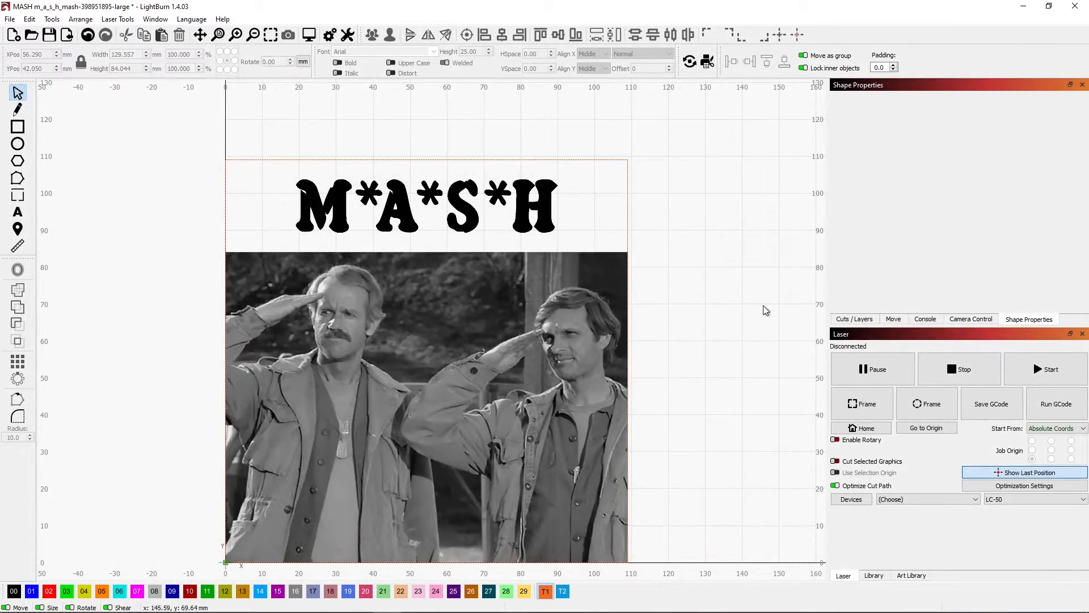
# Select the photo and enter 15 in the Shape Properties Brightness field.
pyautogui.click(427, 406)
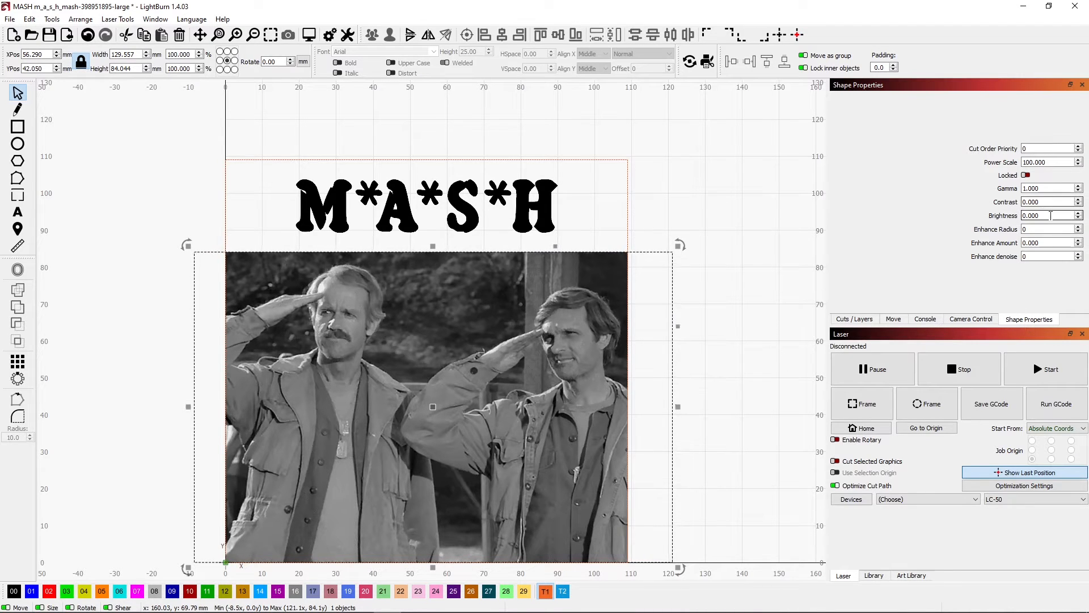
pyautogui.tripleClick(1046, 215)
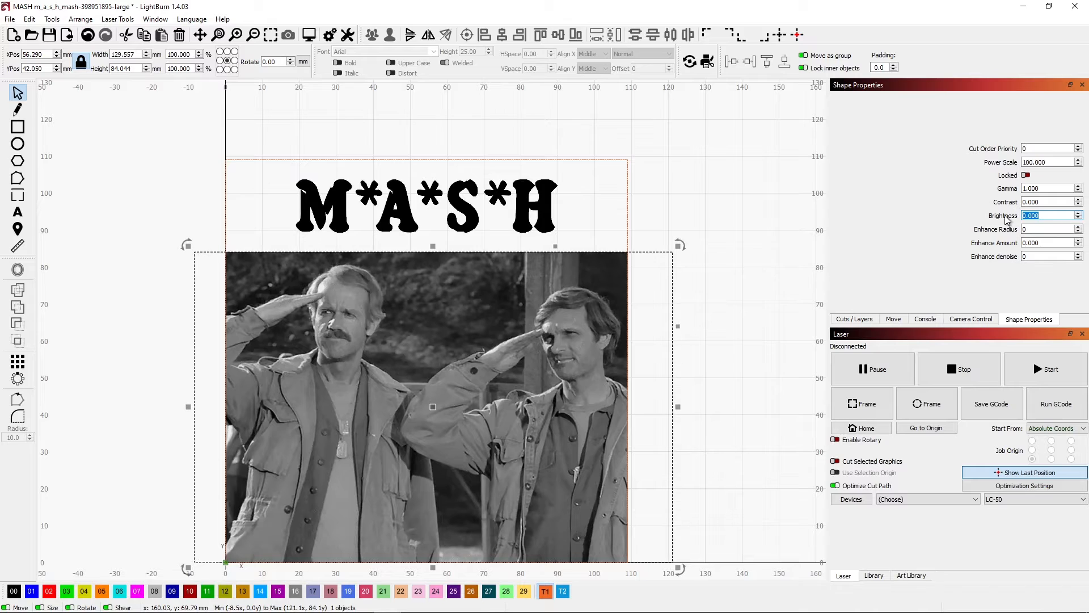
pyautogui.write('15')
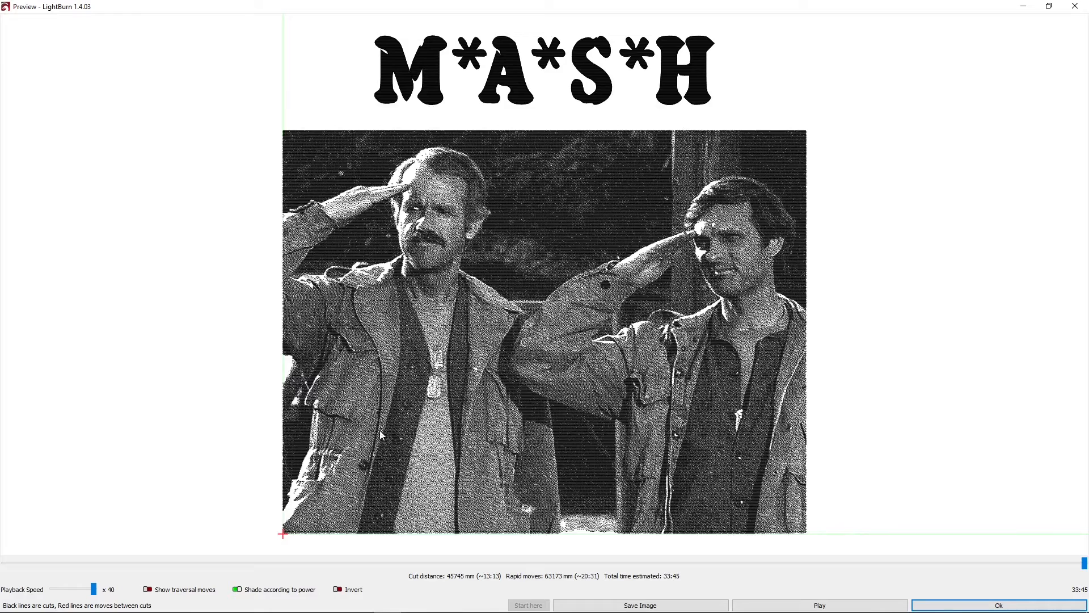
pyautogui.moveTo(326, 177)
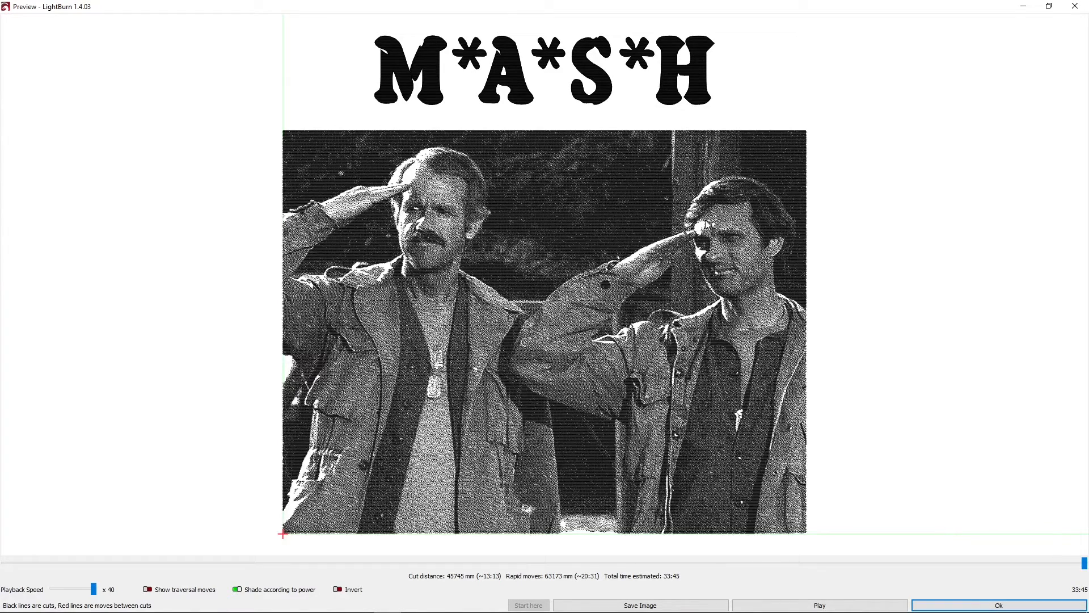
pyautogui.moveTo(1076, 7)
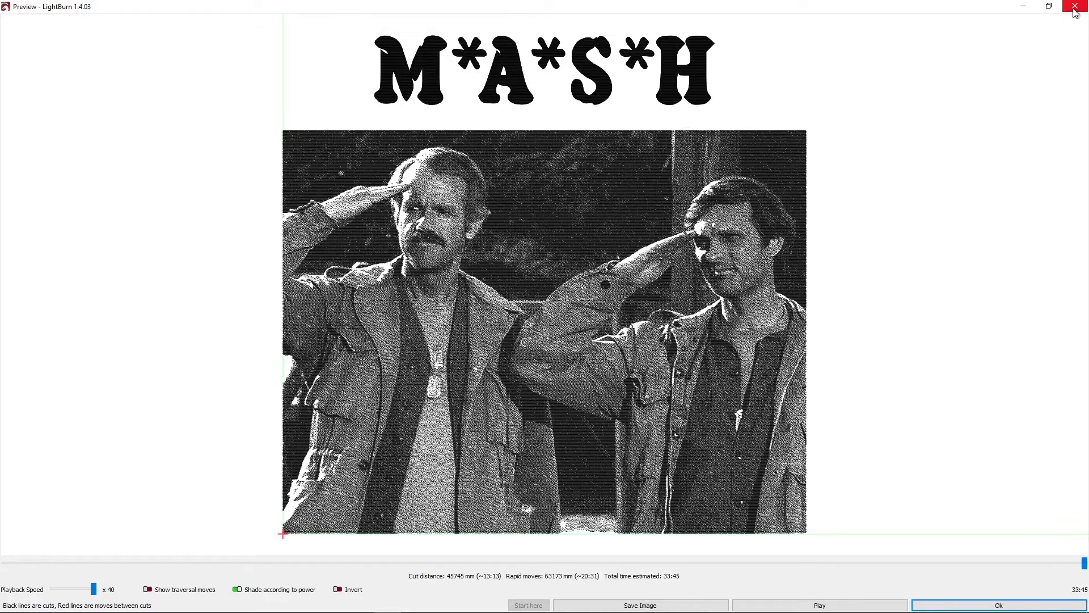
pyautogui.click(1075, 7)
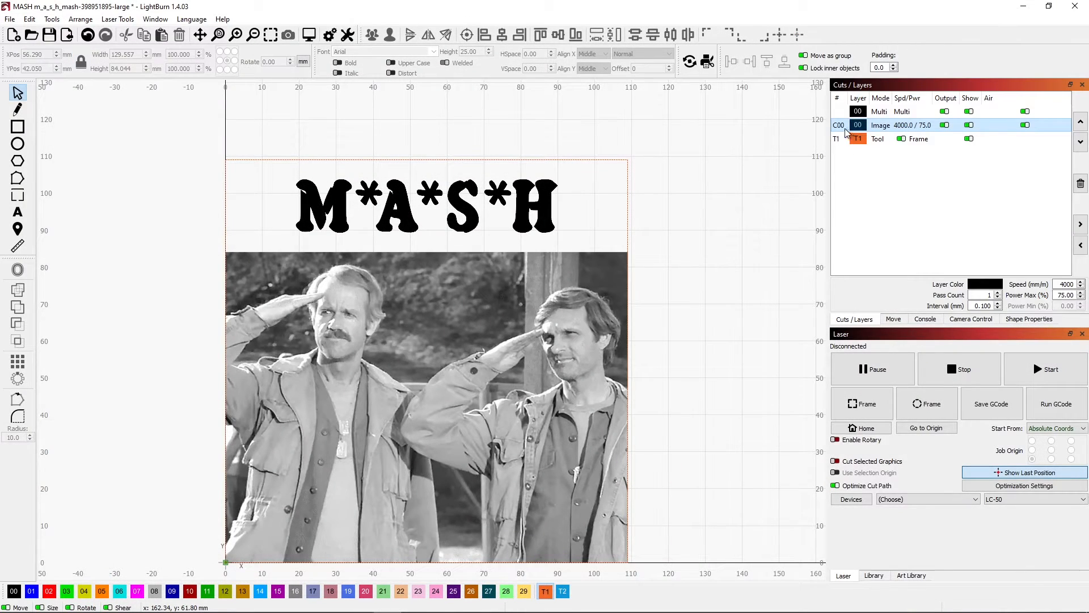
# Assign Tile TiO2 Fill to the title layer and TiO2 Image to the photo layer.
pyautogui.click(879, 111)
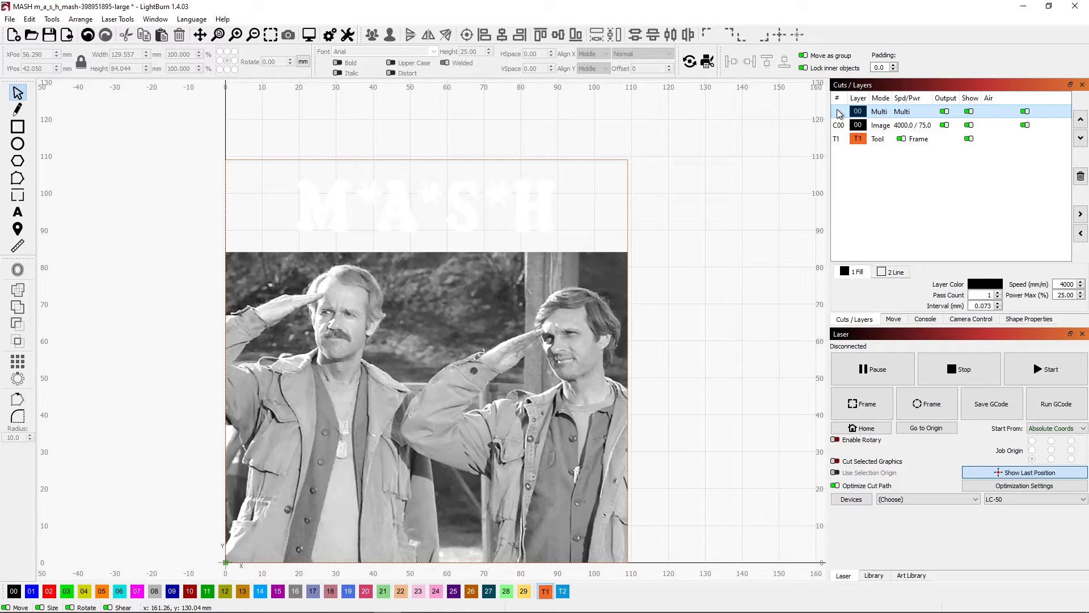
pyautogui.click(874, 575)
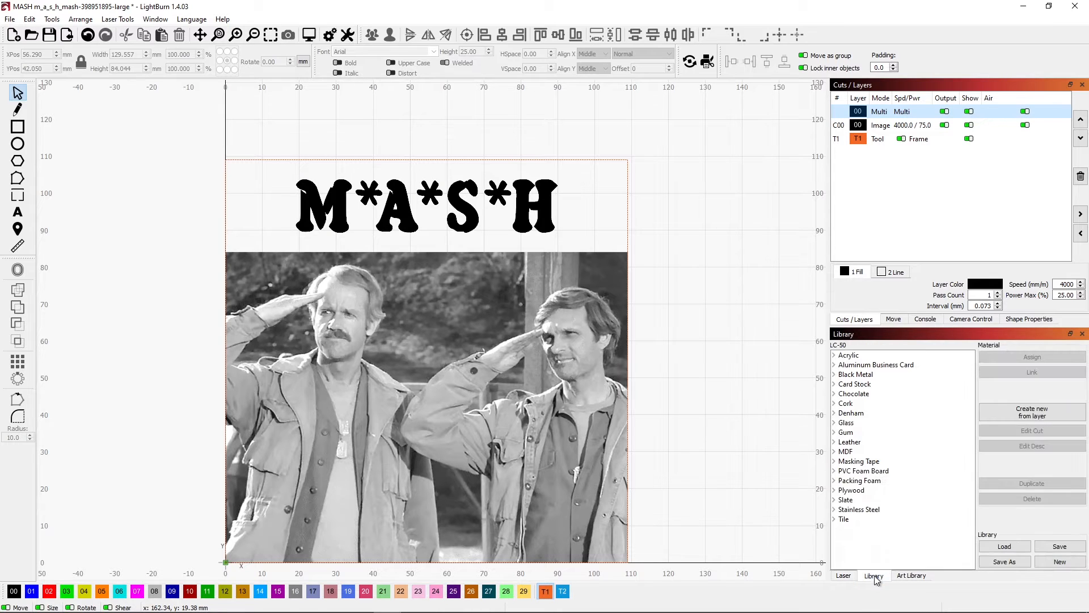
pyautogui.click(835, 520)
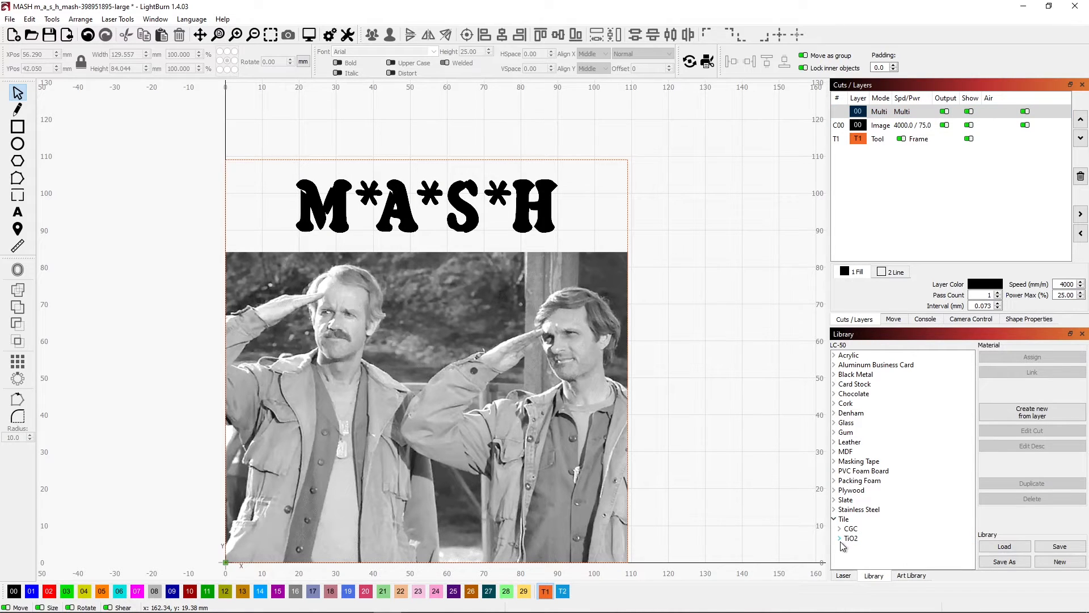
pyautogui.click(840, 539)
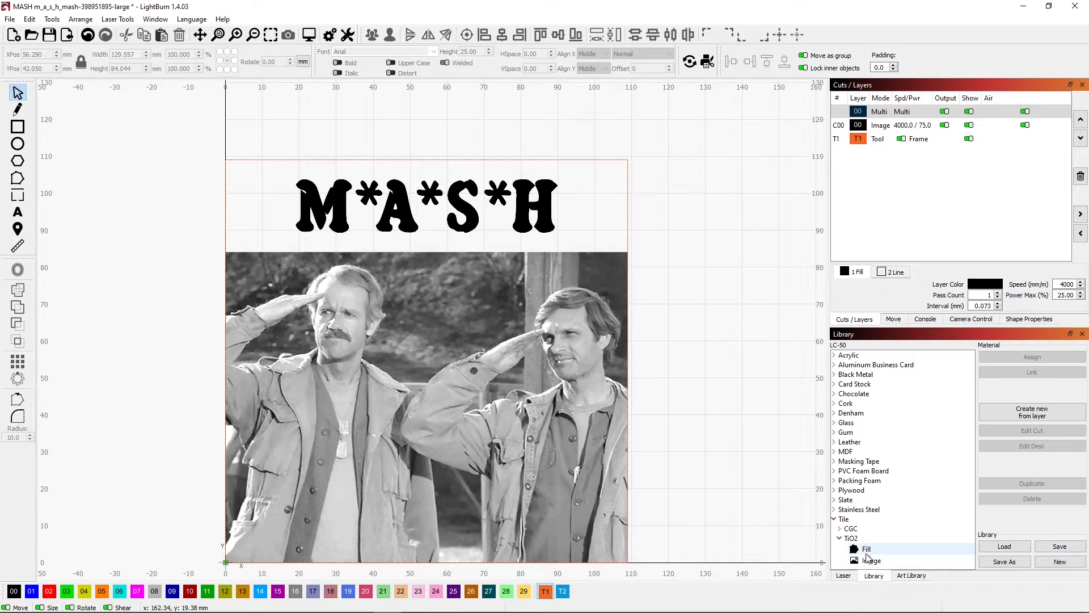
pyautogui.click(867, 549)
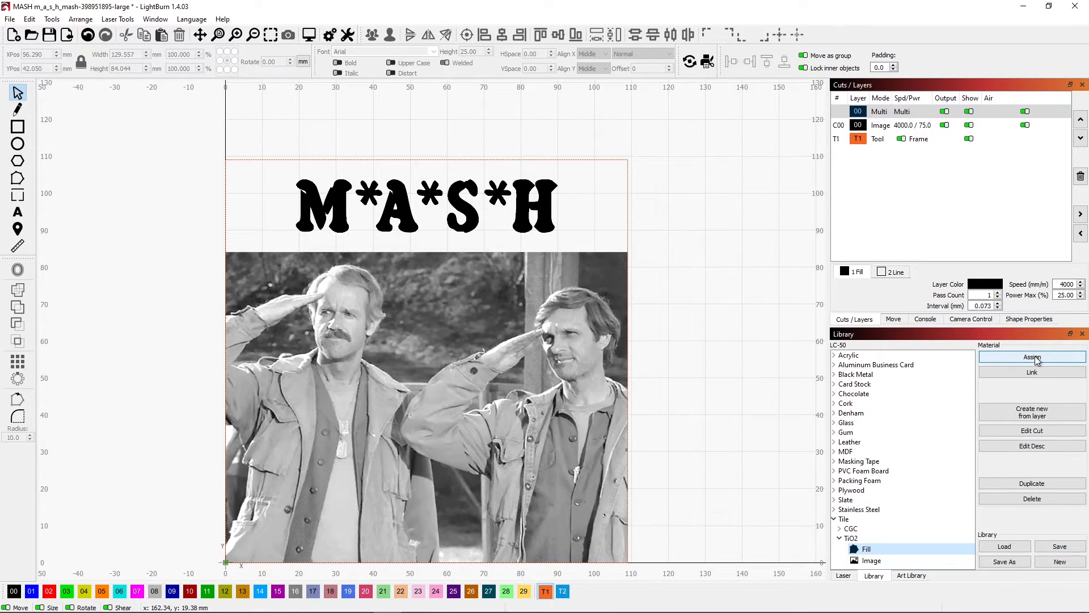
pyautogui.click(1032, 356)
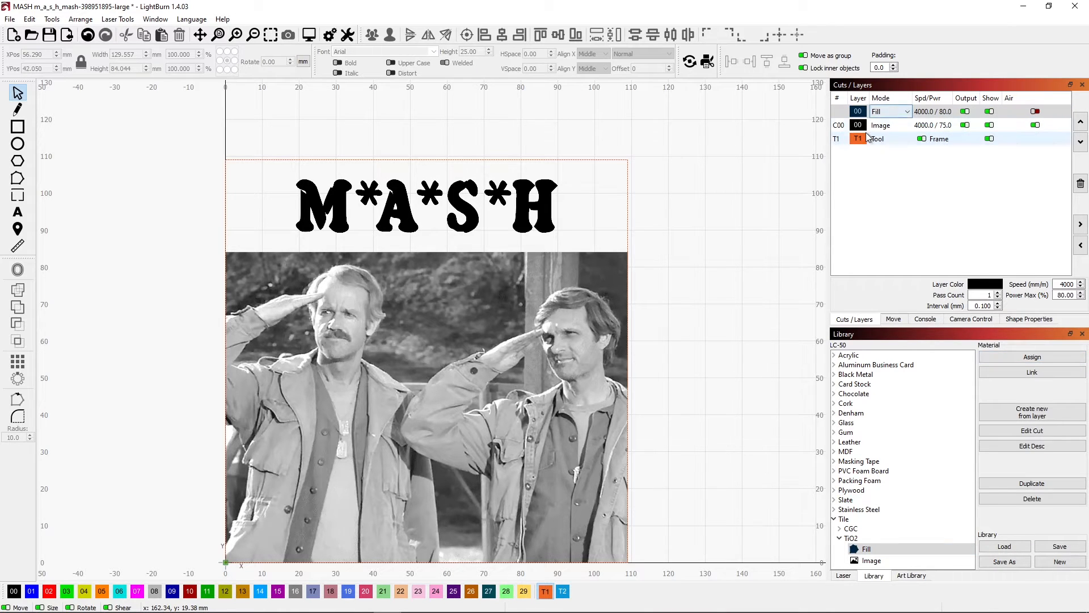
pyautogui.click(881, 125)
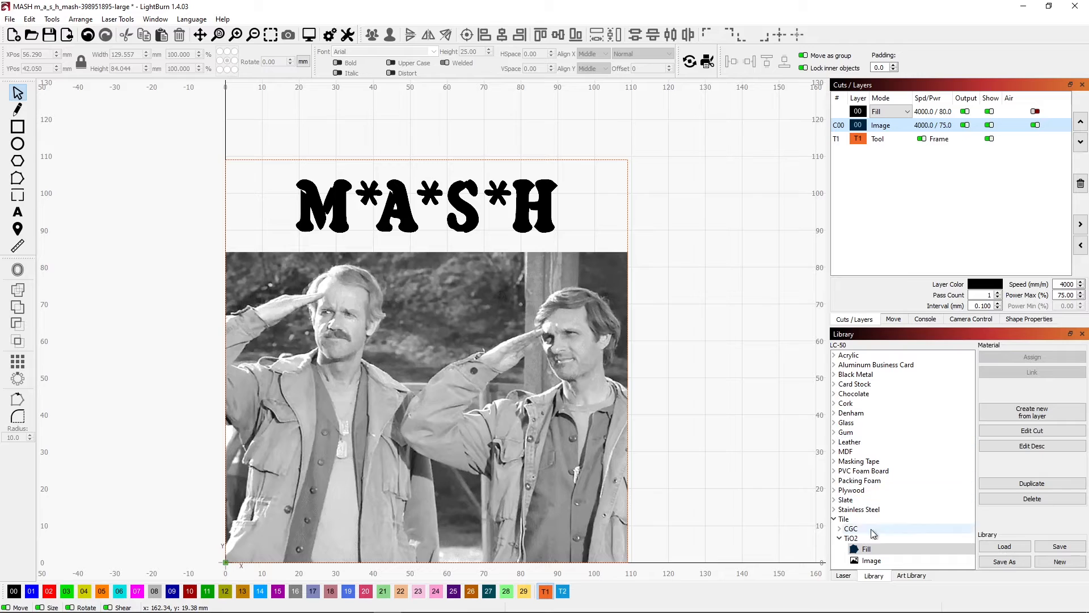
pyautogui.click(872, 560)
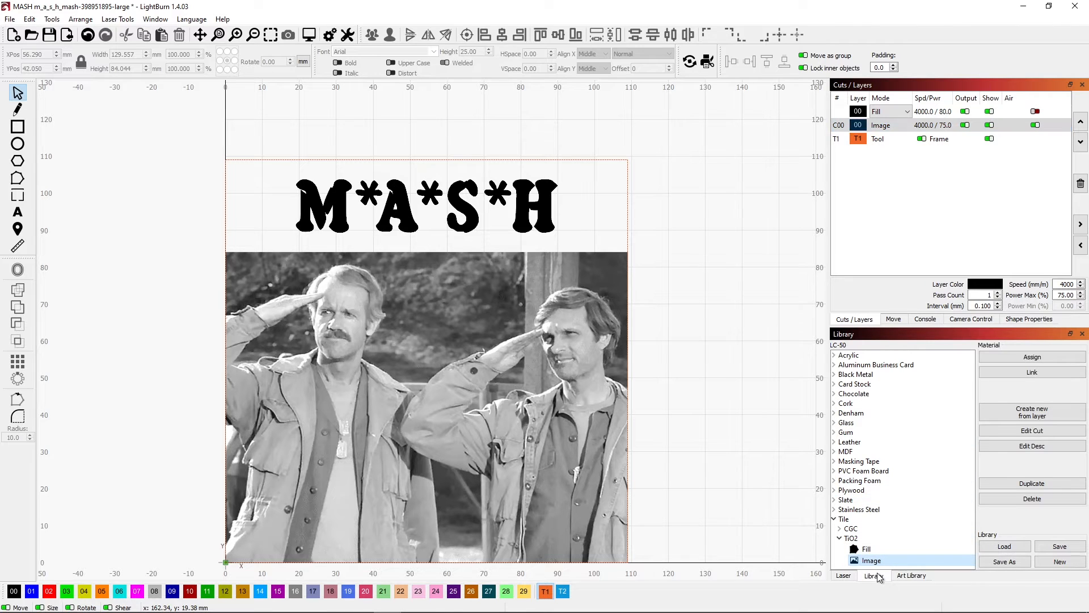
pyautogui.moveTo(1032, 356)
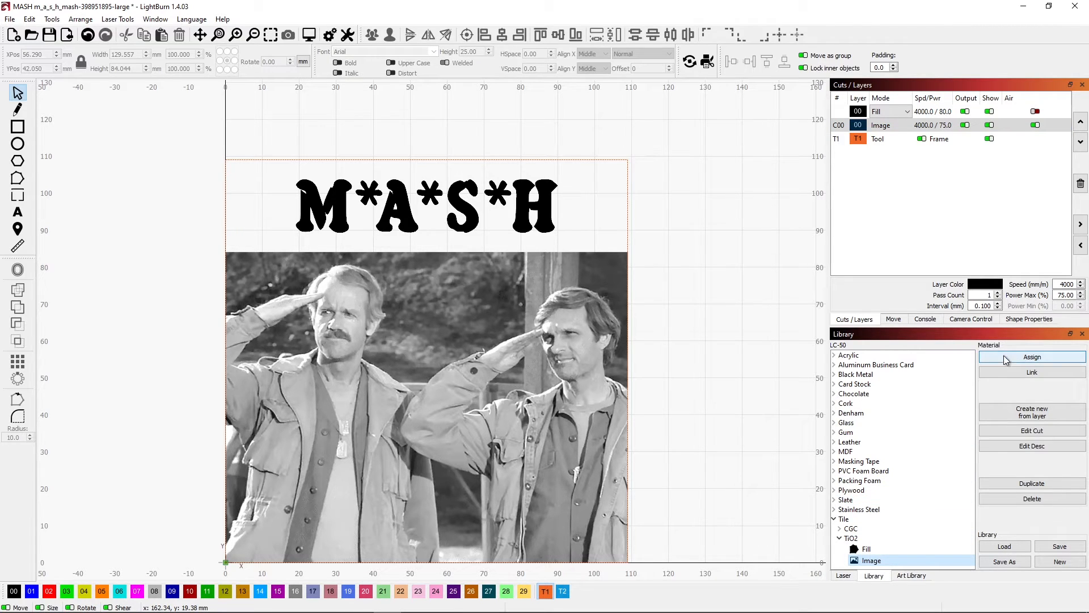